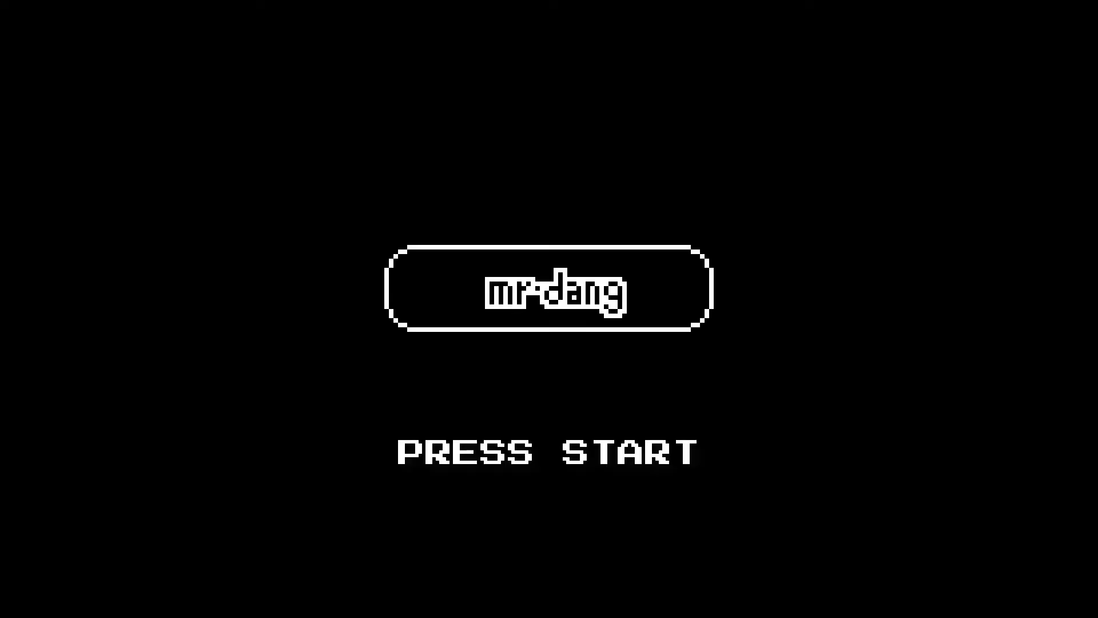
# In the browser, open the 'Understanding isometric grids' post and explore its coordinate demo
pyautogui.press('alt+tab')
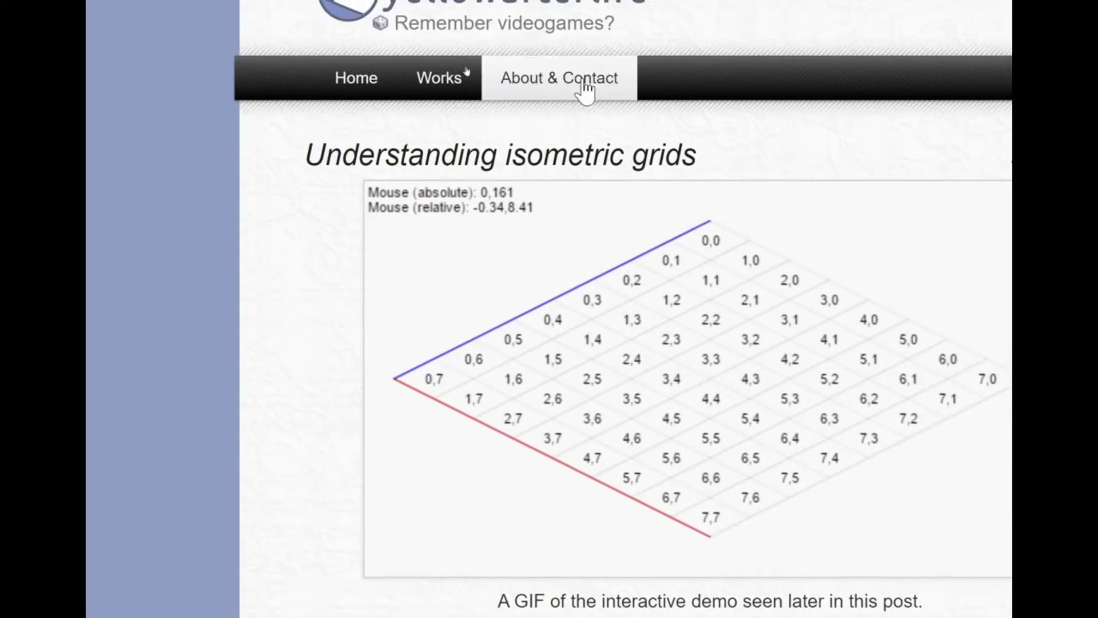
pyautogui.scroll(-3)
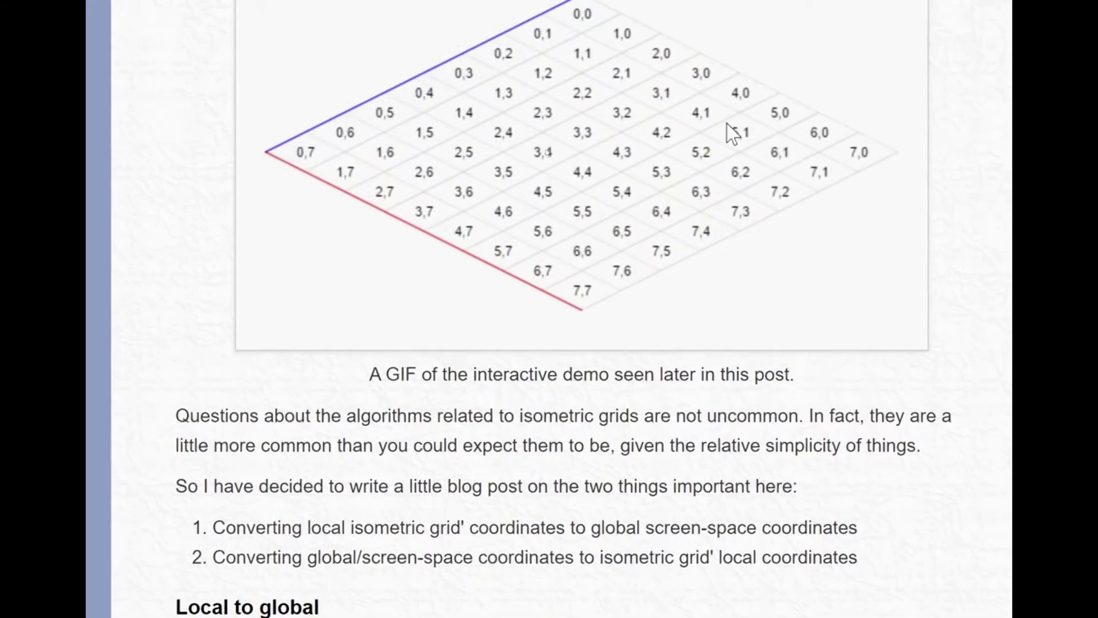
pyautogui.scroll(3)
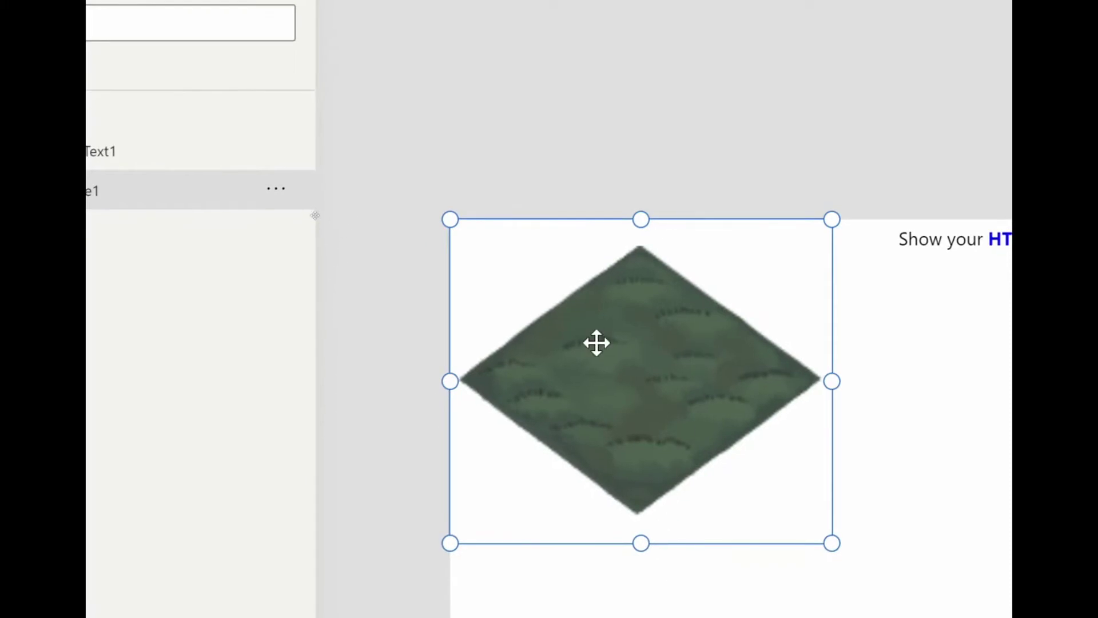
pyautogui.moveTo(610, 297)
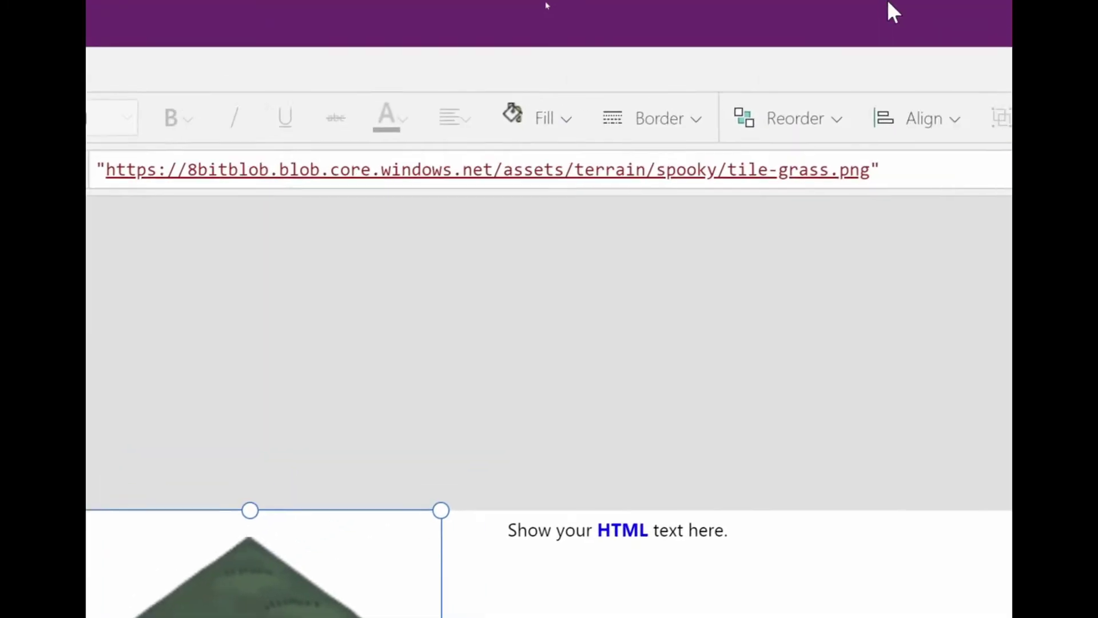
pyautogui.click(945, 19)
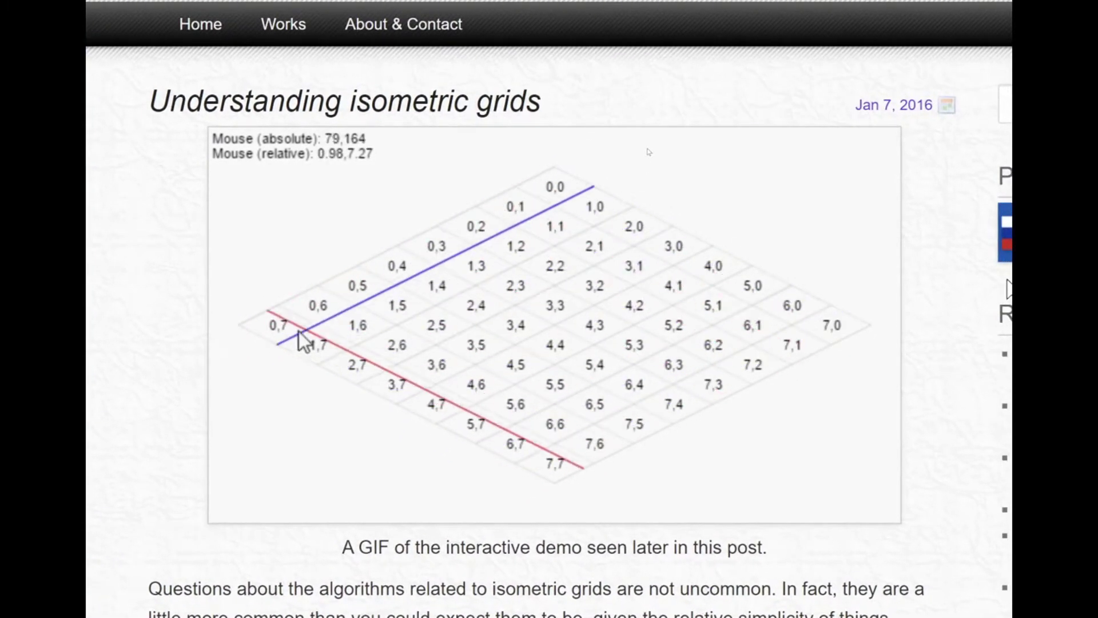
pyautogui.moveTo(592, 389)
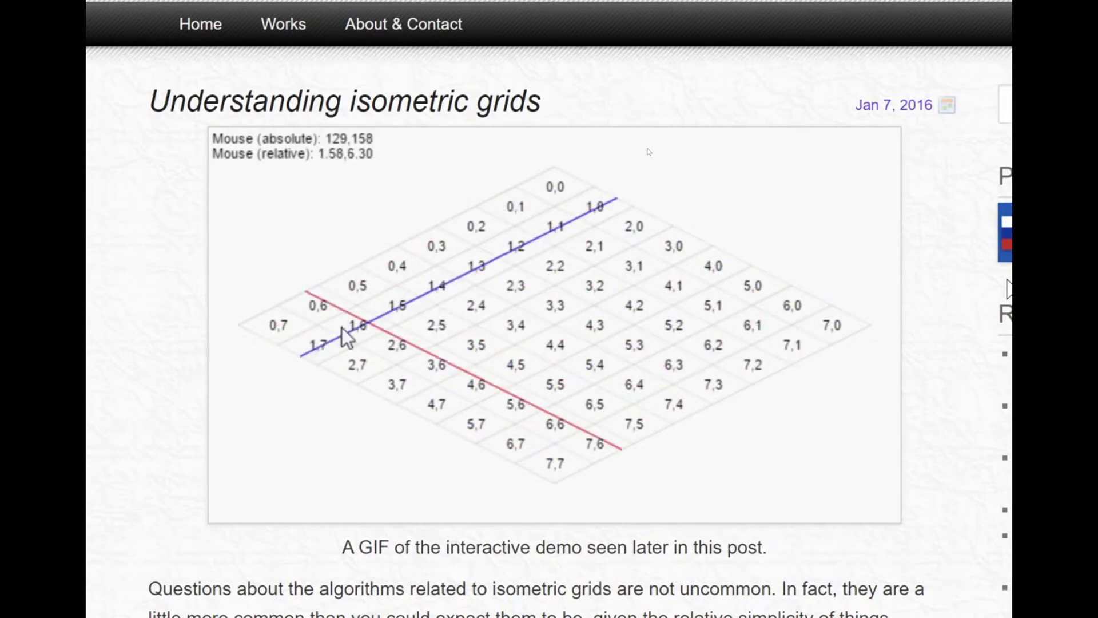
pyautogui.moveTo(421, 336)
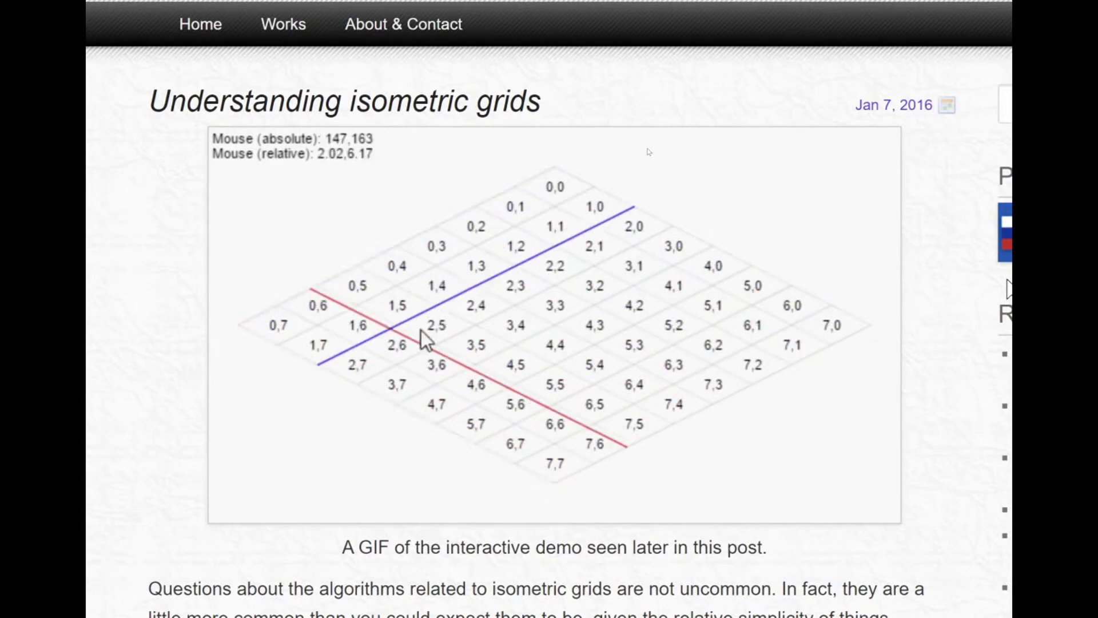
pyautogui.moveTo(436, 318)
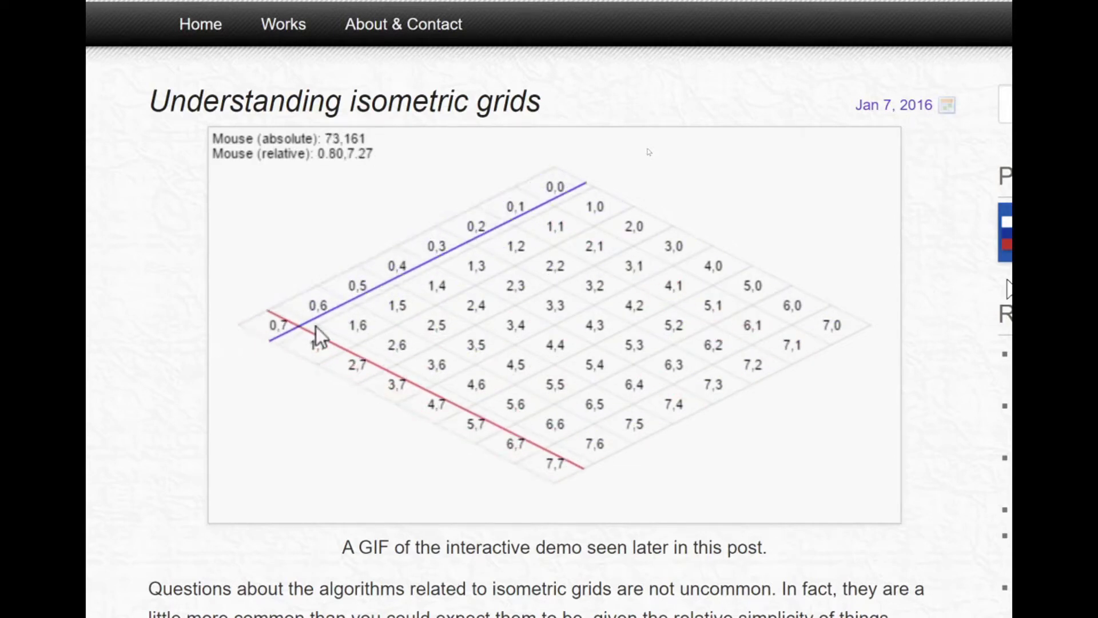
pyautogui.moveTo(536, 291)
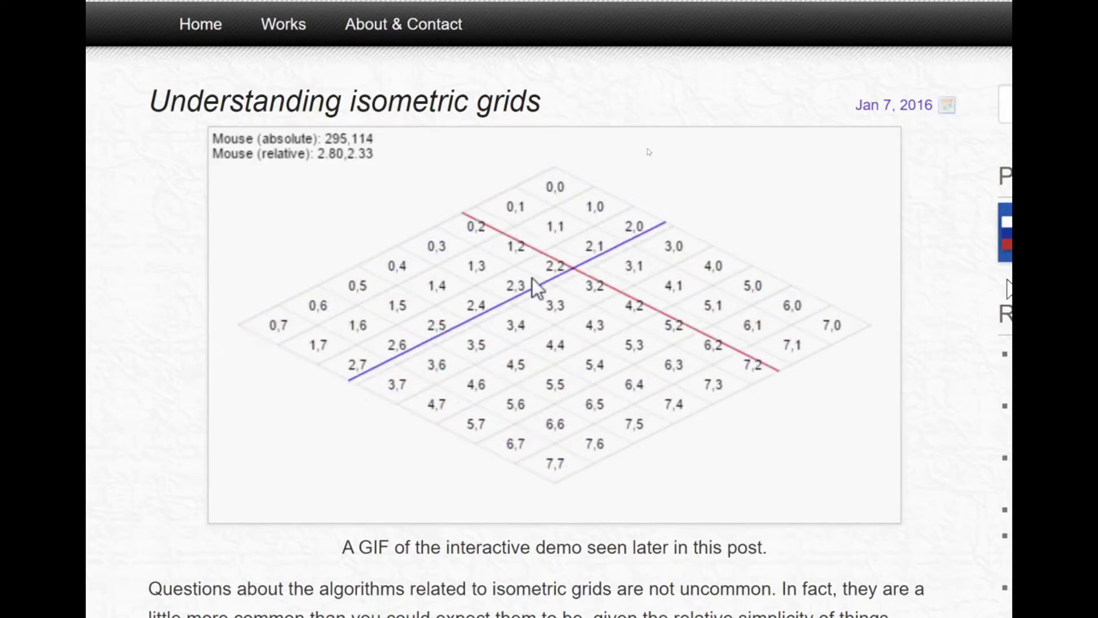
pyautogui.moveTo(263, 340)
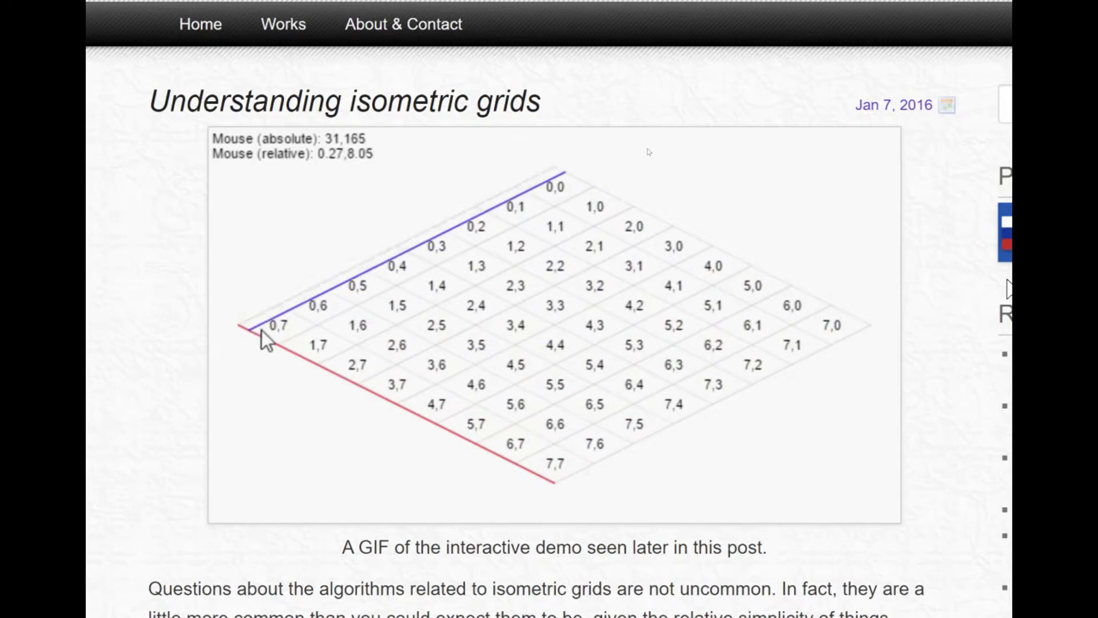
pyautogui.moveTo(617, 277)
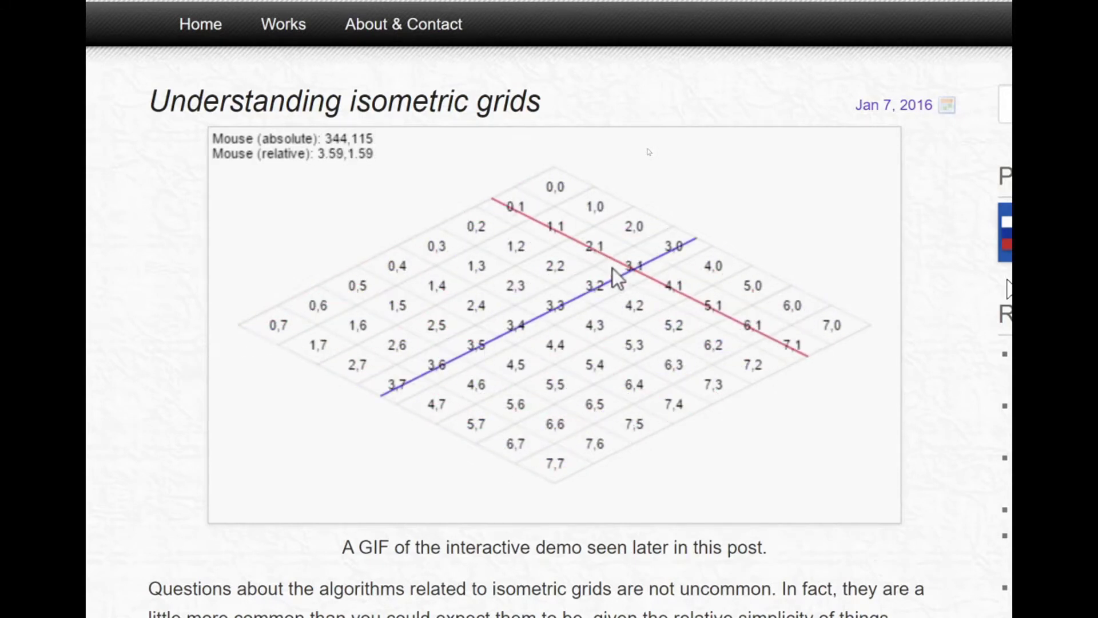
pyautogui.moveTo(212, 349)
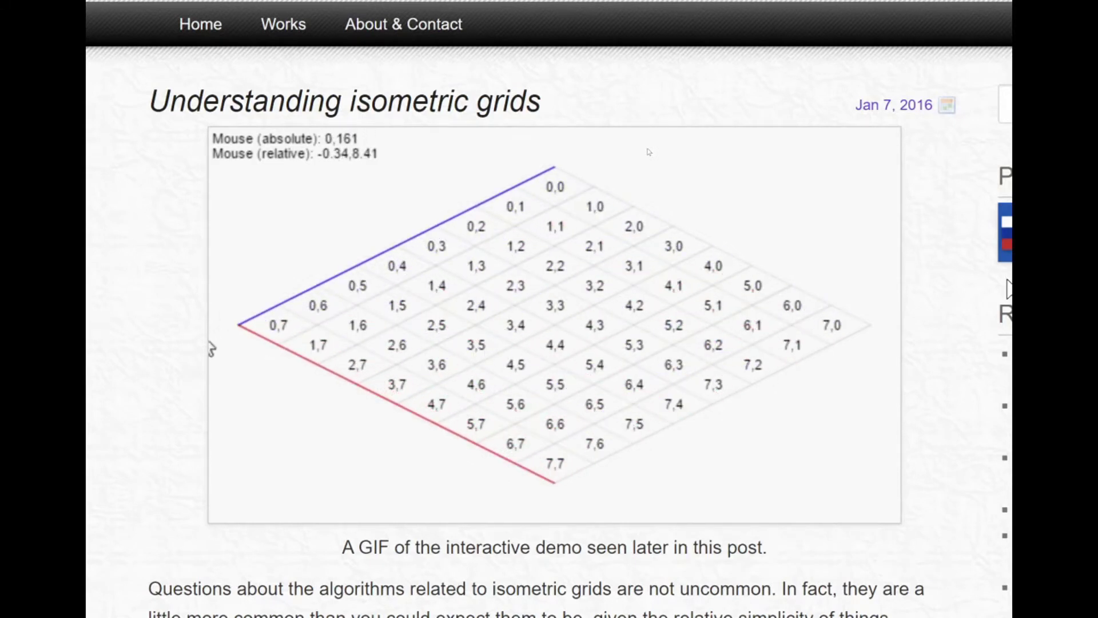
pyautogui.moveTo(683, 294)
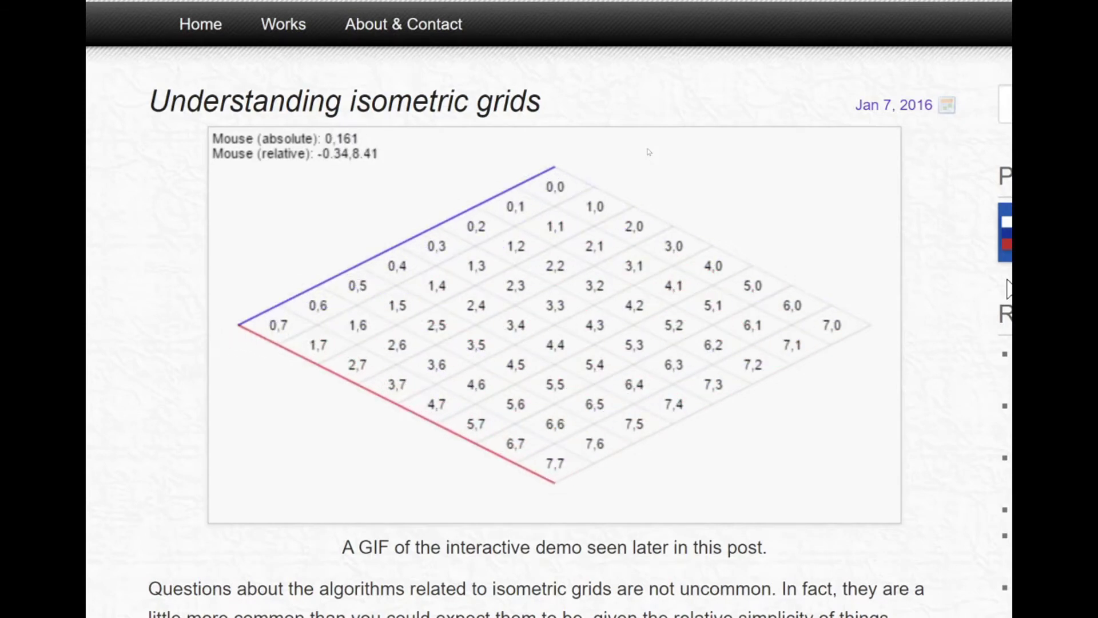
pyautogui.moveTo(700, 369)
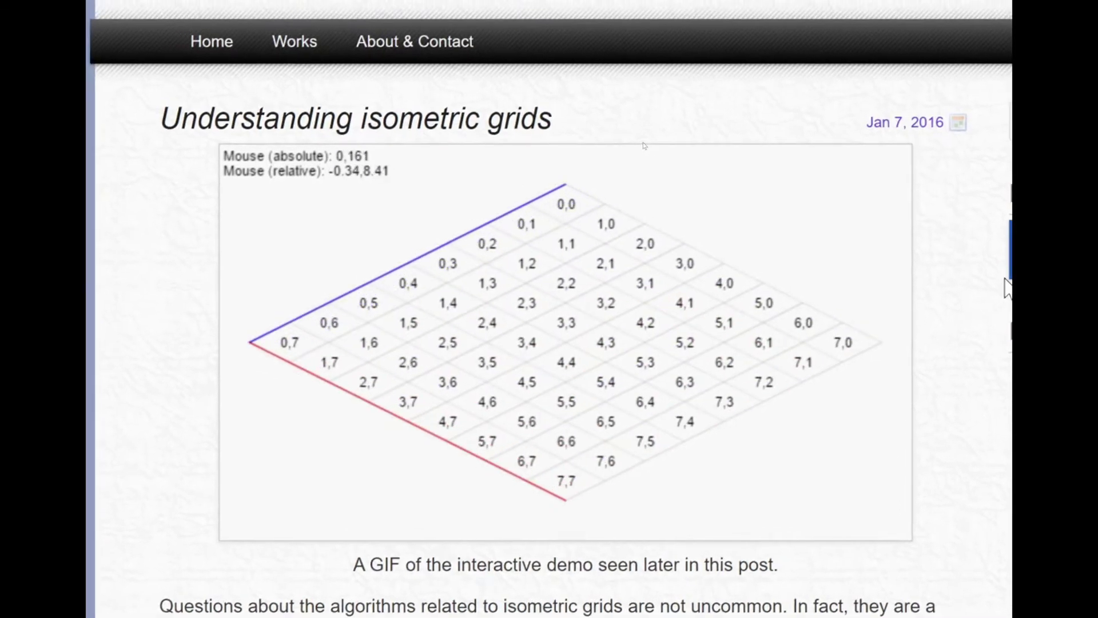
pyautogui.moveTo(652, 445)
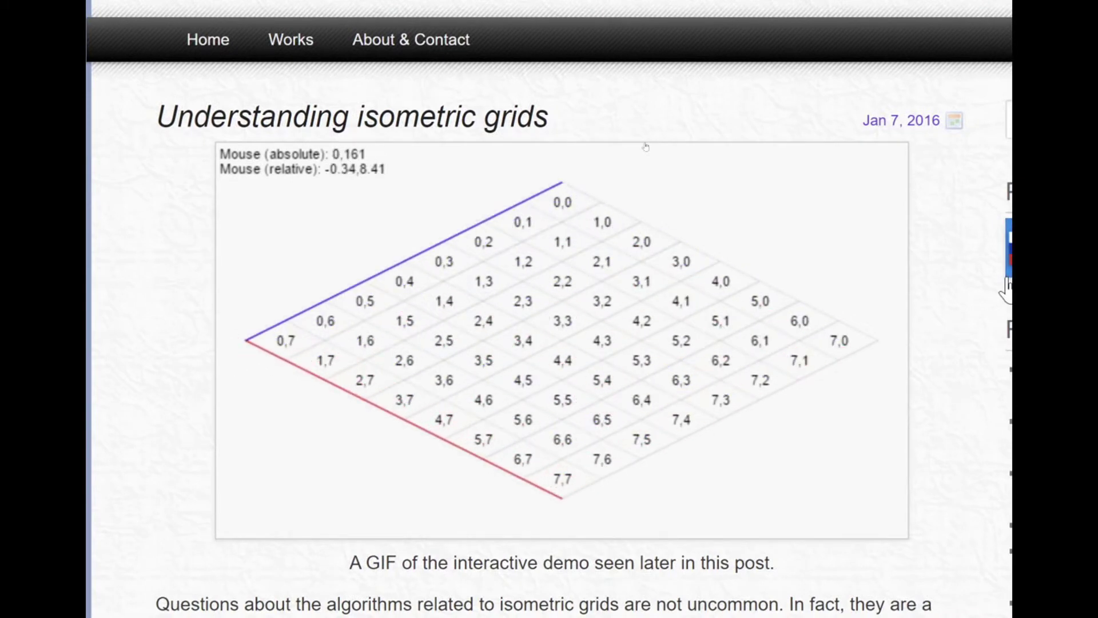
pyautogui.moveTo(410, 406)
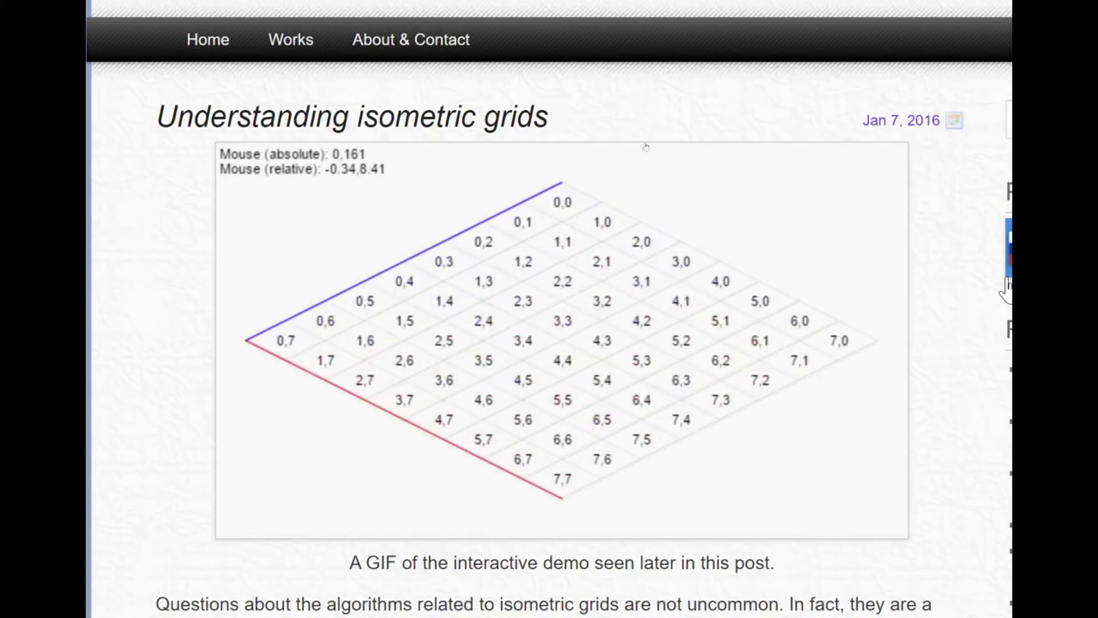
pyautogui.moveTo(381, 341)
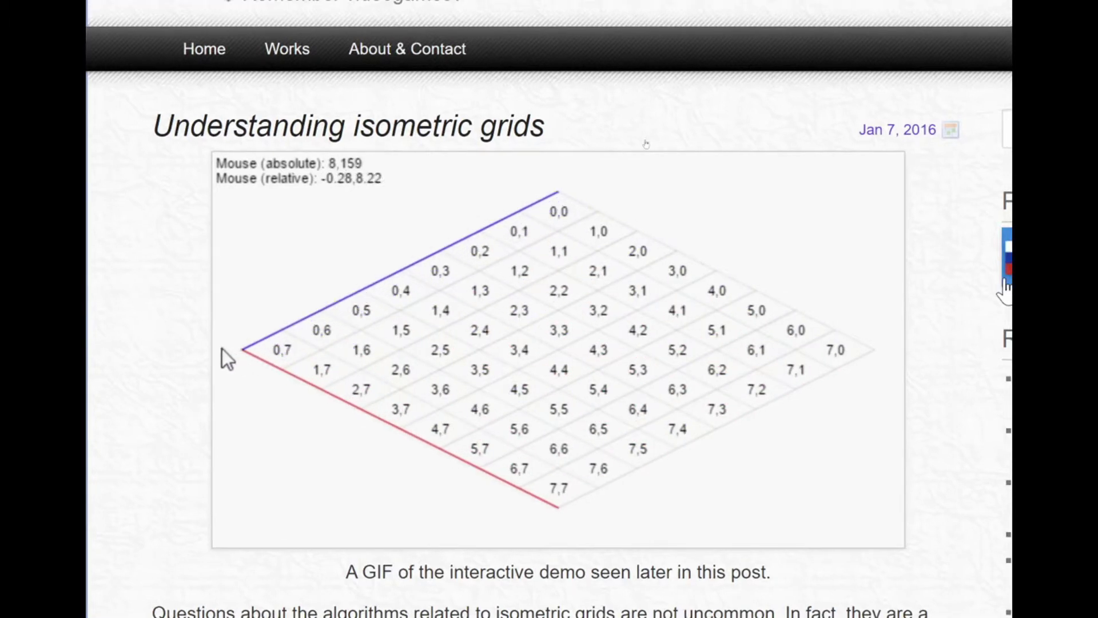
pyautogui.moveTo(421, 305)
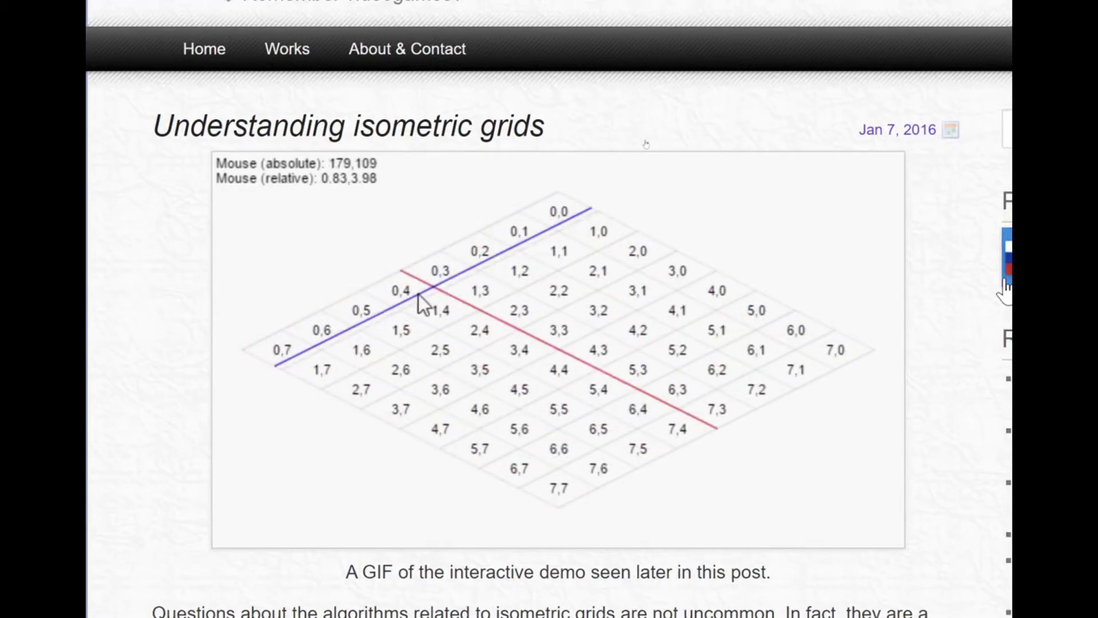
pyautogui.moveTo(241, 350)
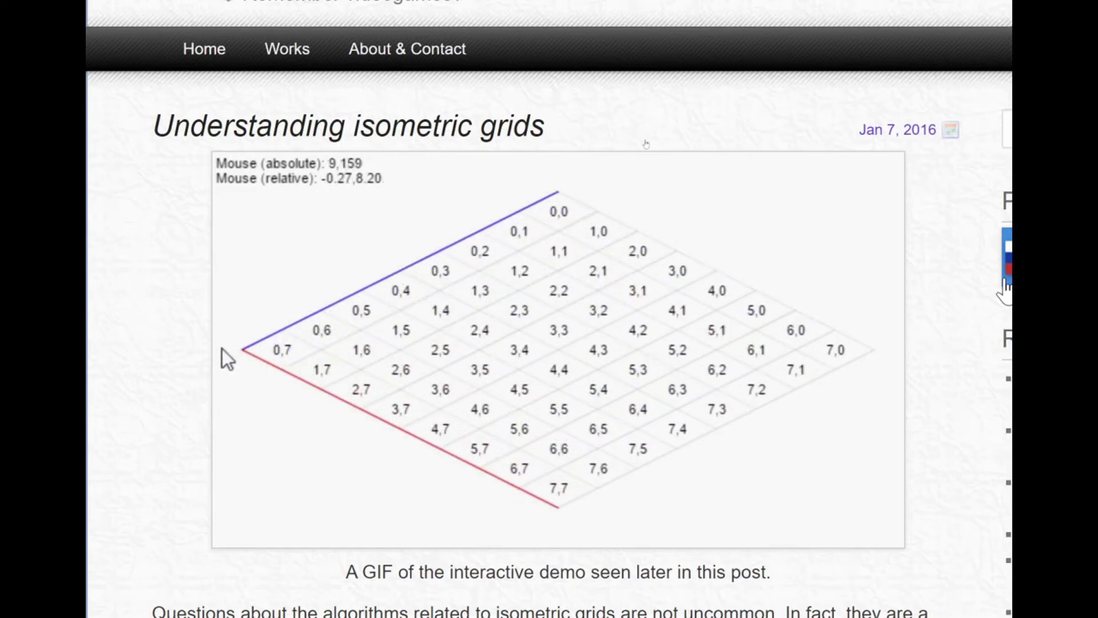
pyautogui.moveTo(536, 274)
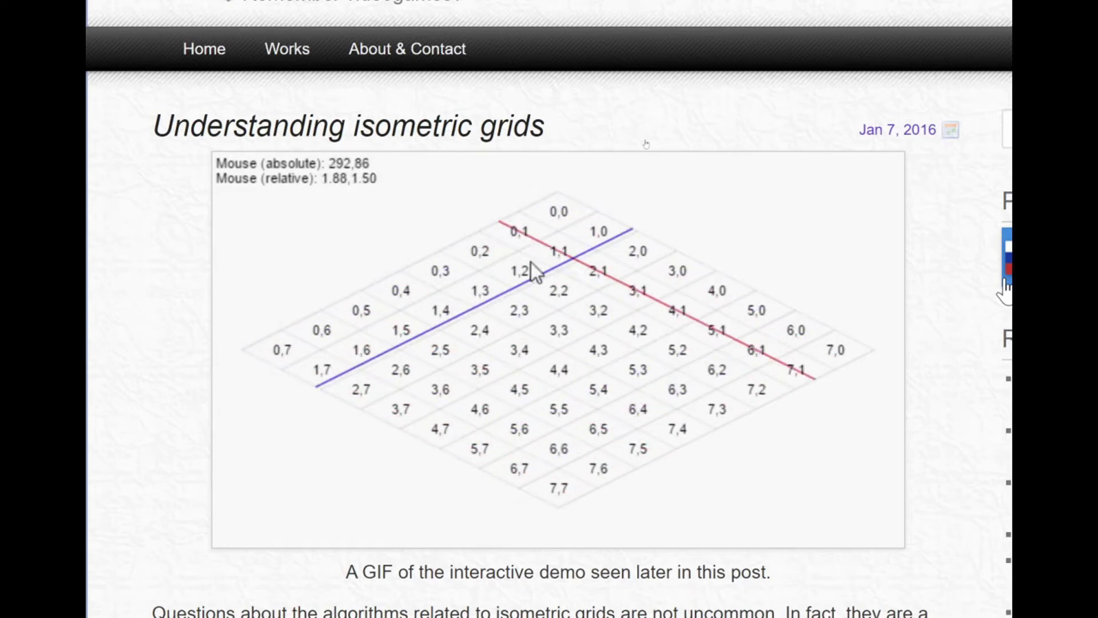
pyautogui.moveTo(238, 361)
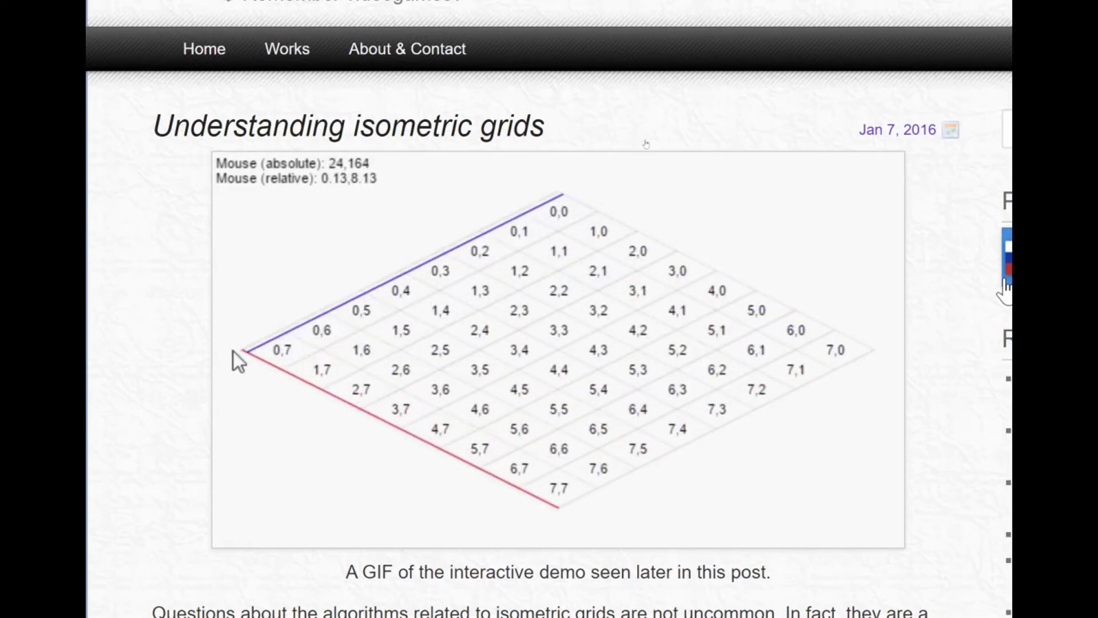
pyautogui.moveTo(686, 291)
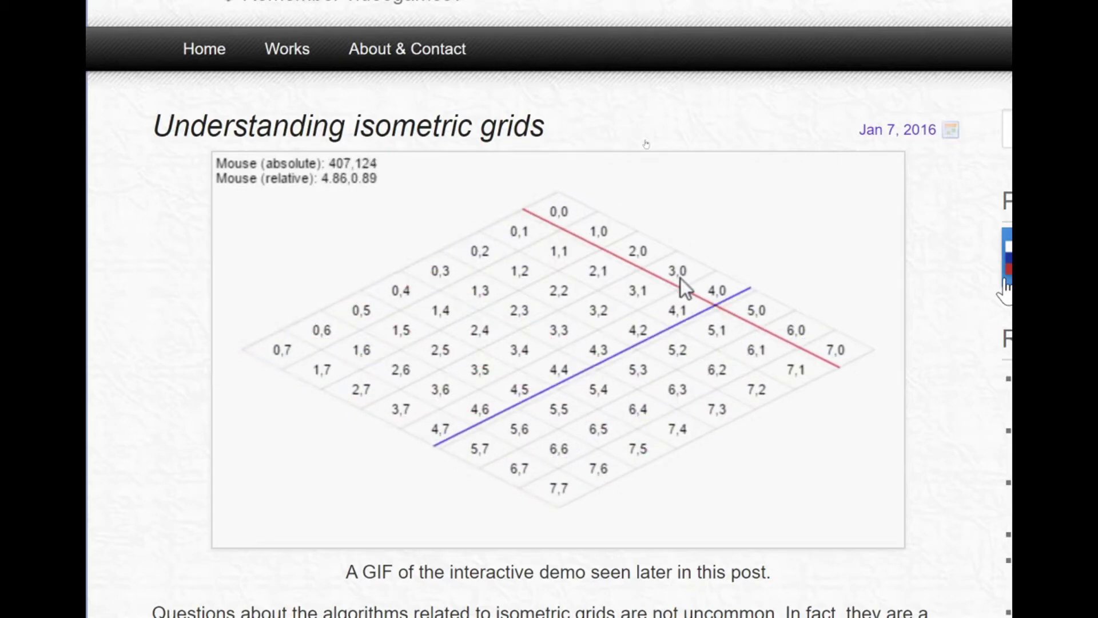
pyautogui.moveTo(256, 364)
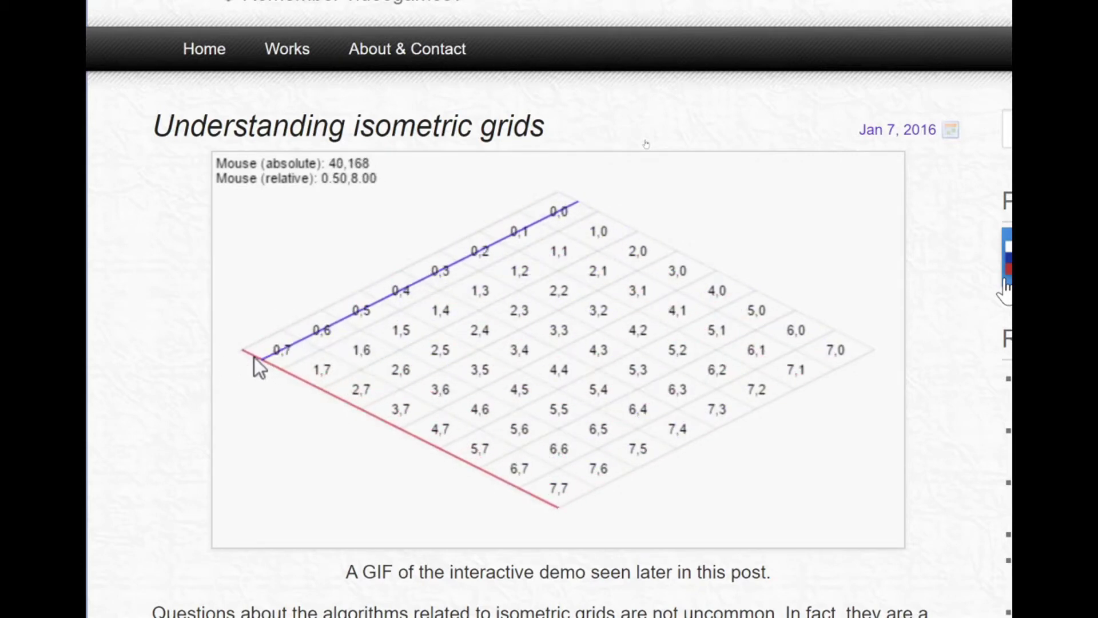
pyautogui.scroll(3)
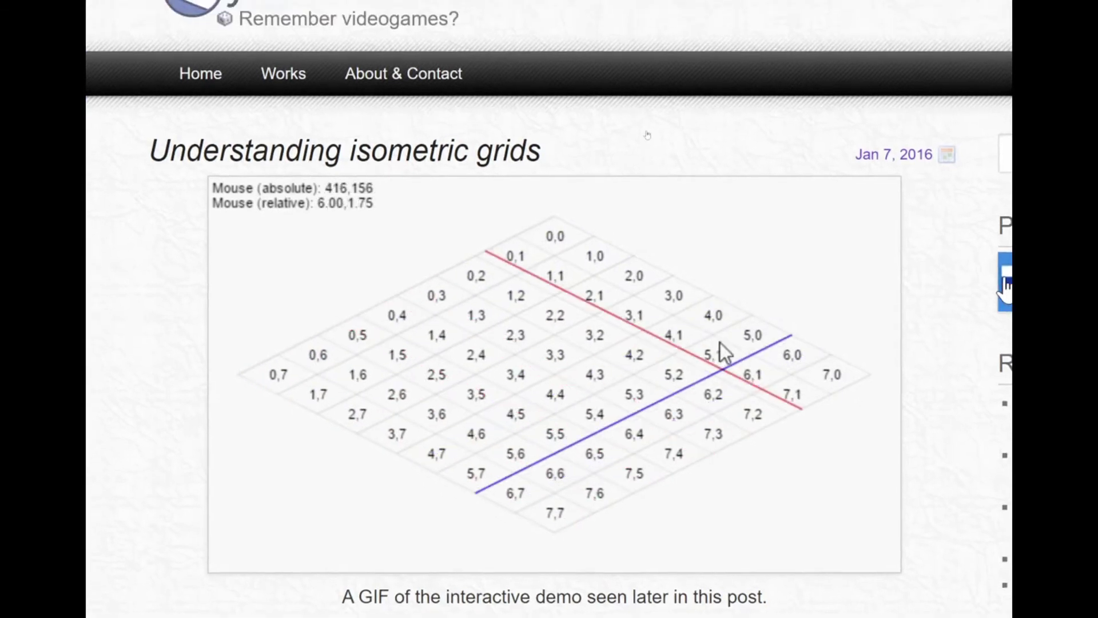
pyautogui.moveTo(269, 393)
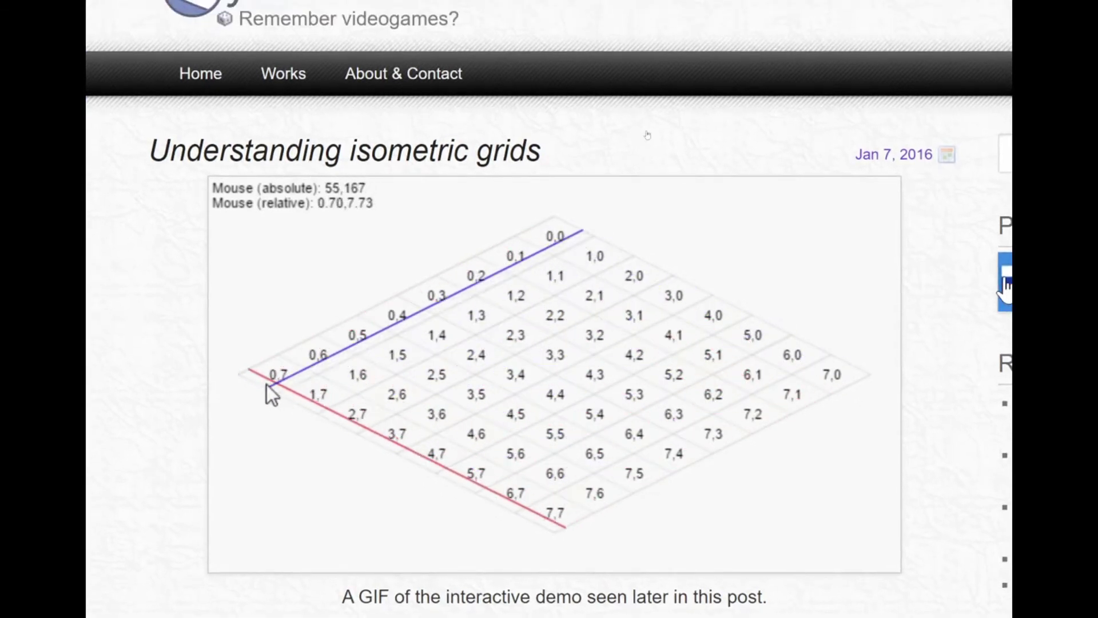
pyautogui.moveTo(696, 421)
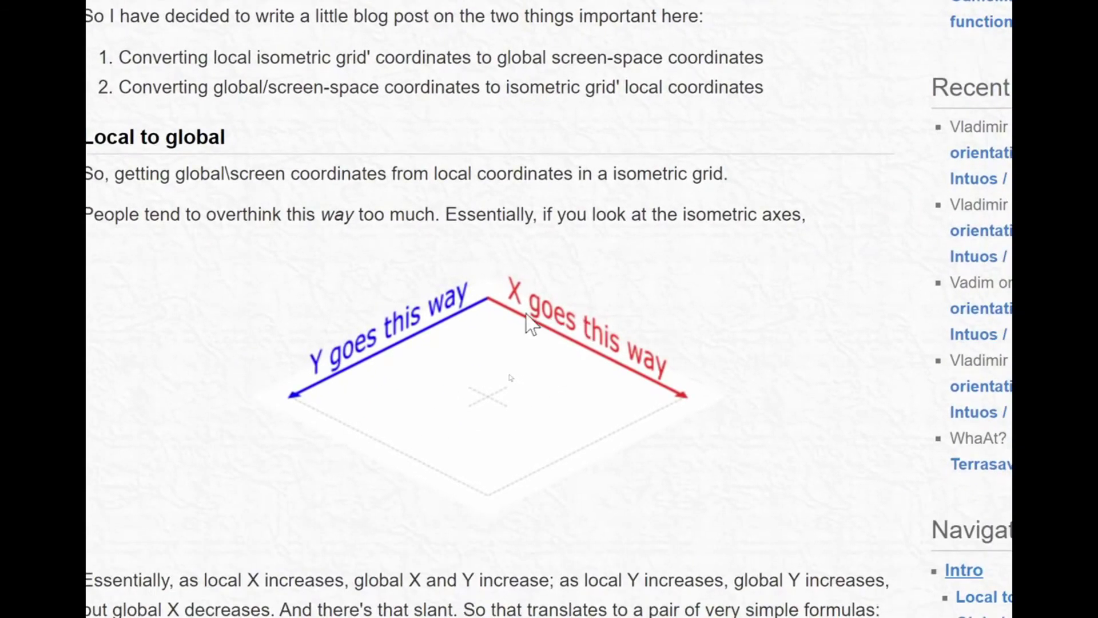
pyautogui.moveTo(701, 413)
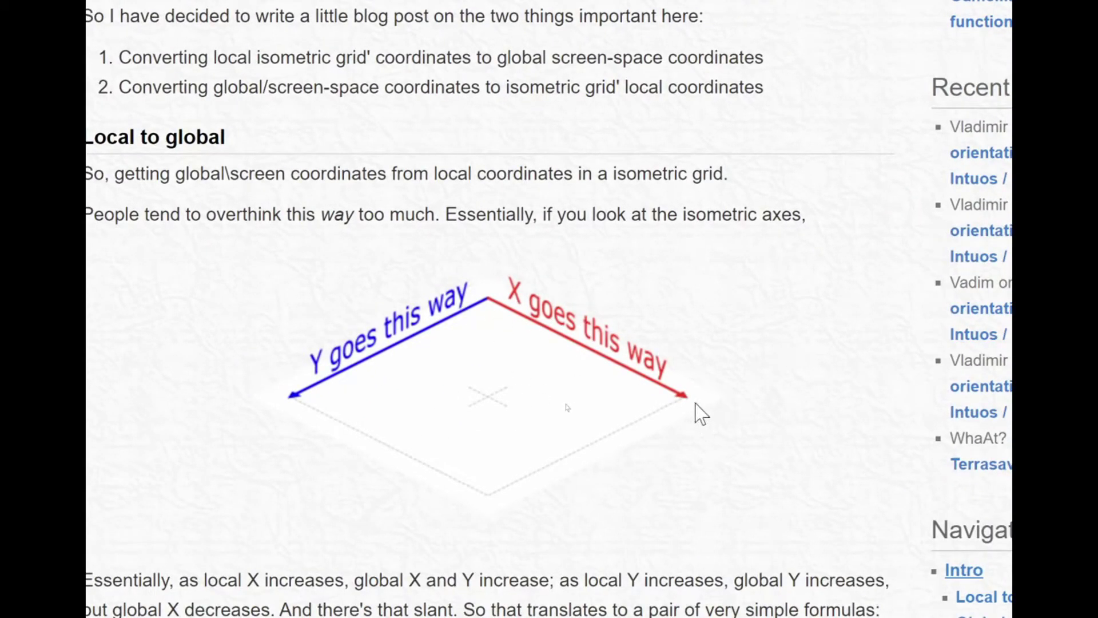
pyautogui.moveTo(378, 378)
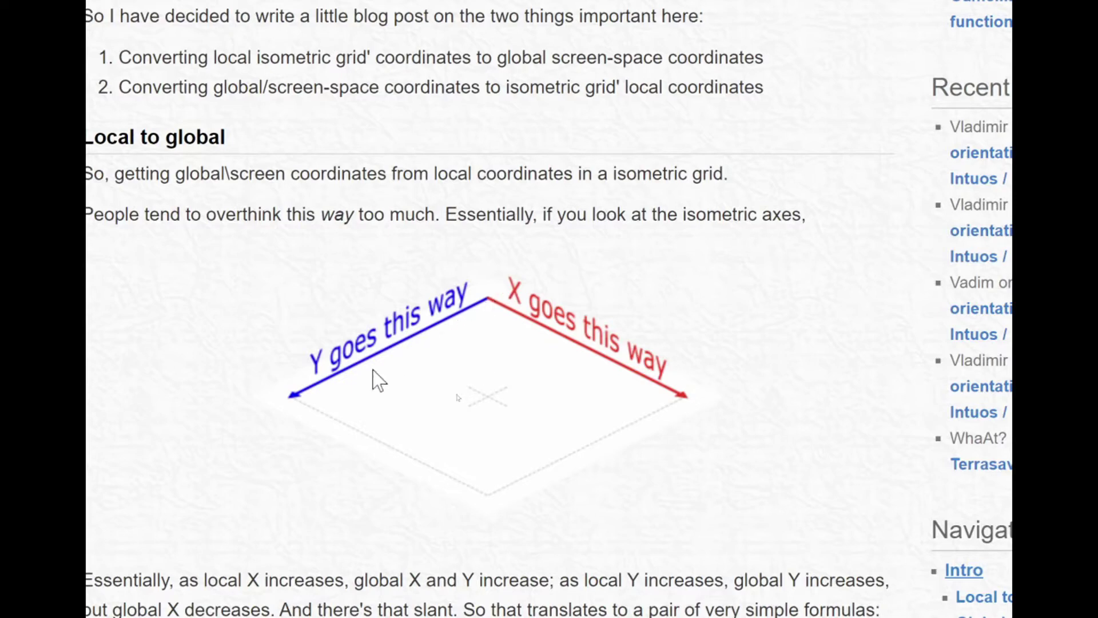
pyautogui.moveTo(294, 406)
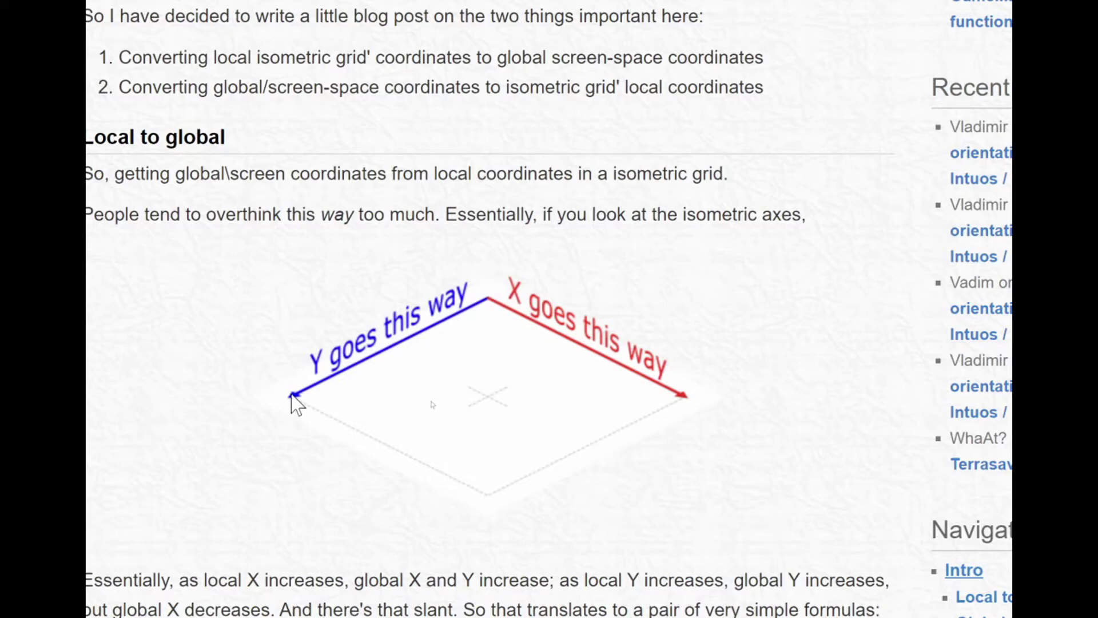
pyautogui.scroll(-3)
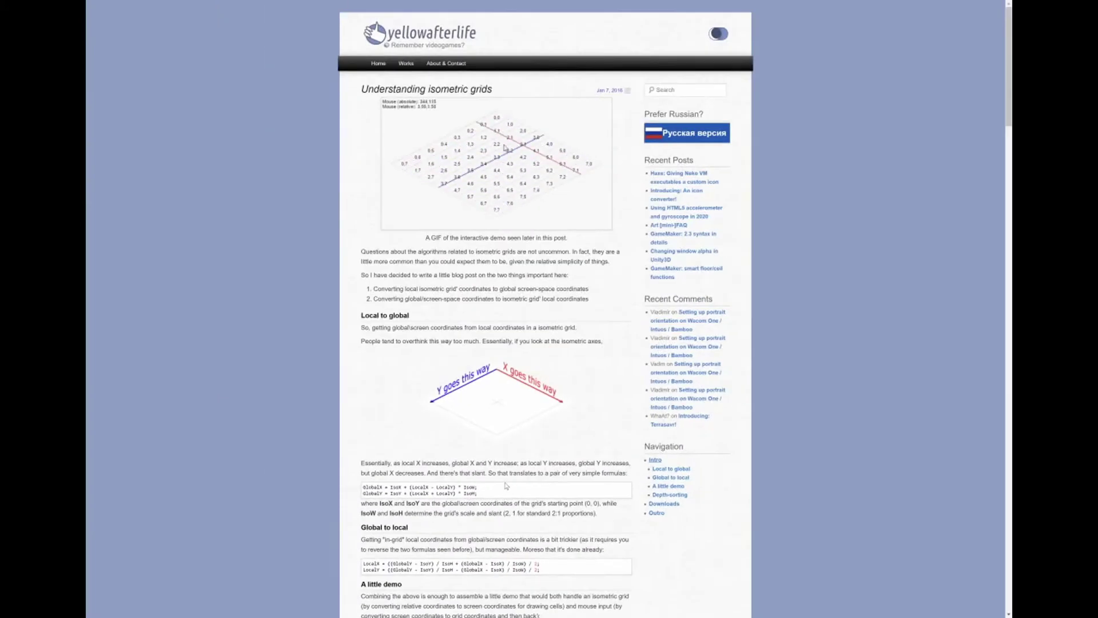
pyautogui.moveTo(390, 169)
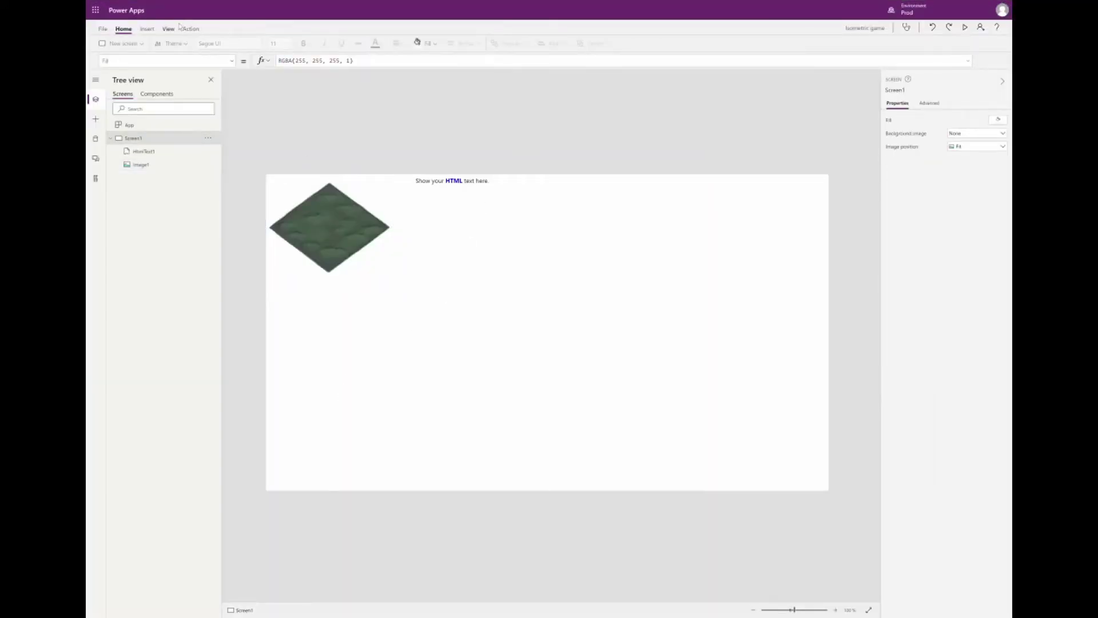
# From the Insert tab, enter Sequence(10) as a property formula and review its preview
pyautogui.click(146, 29)
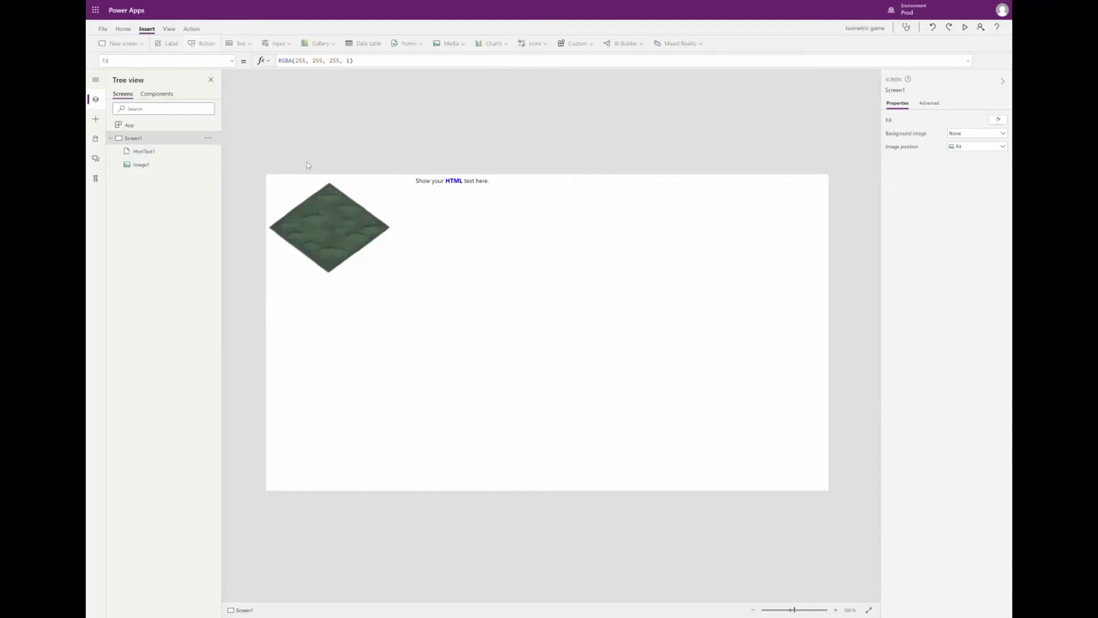
pyautogui.click(206, 43)
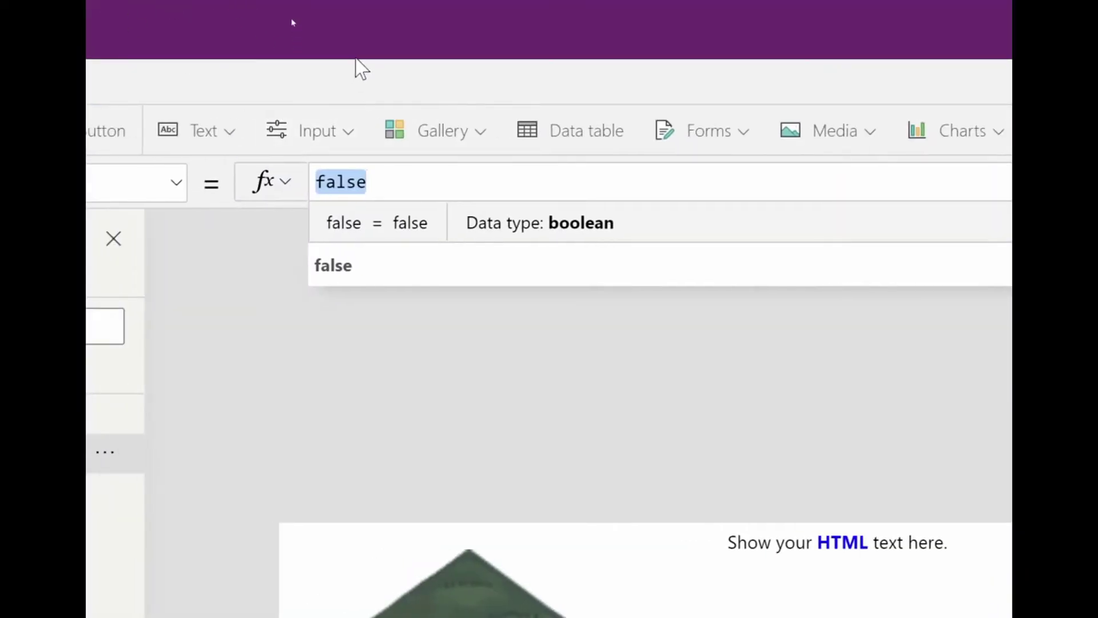
pyautogui.write('Sequence(')
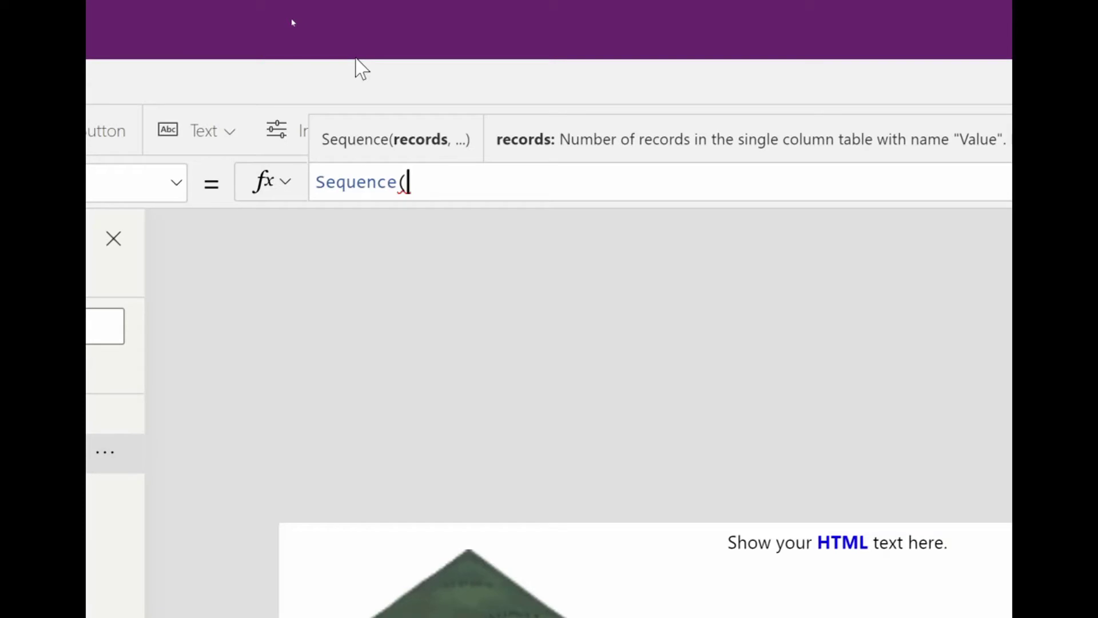
pyautogui.write('10')
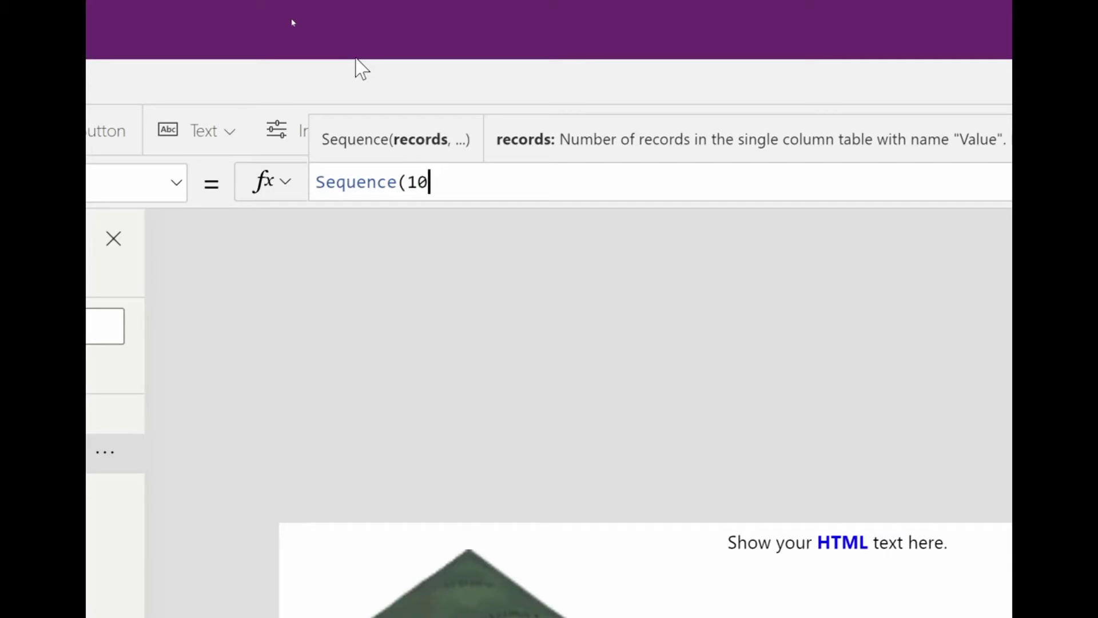
pyautogui.write(')')
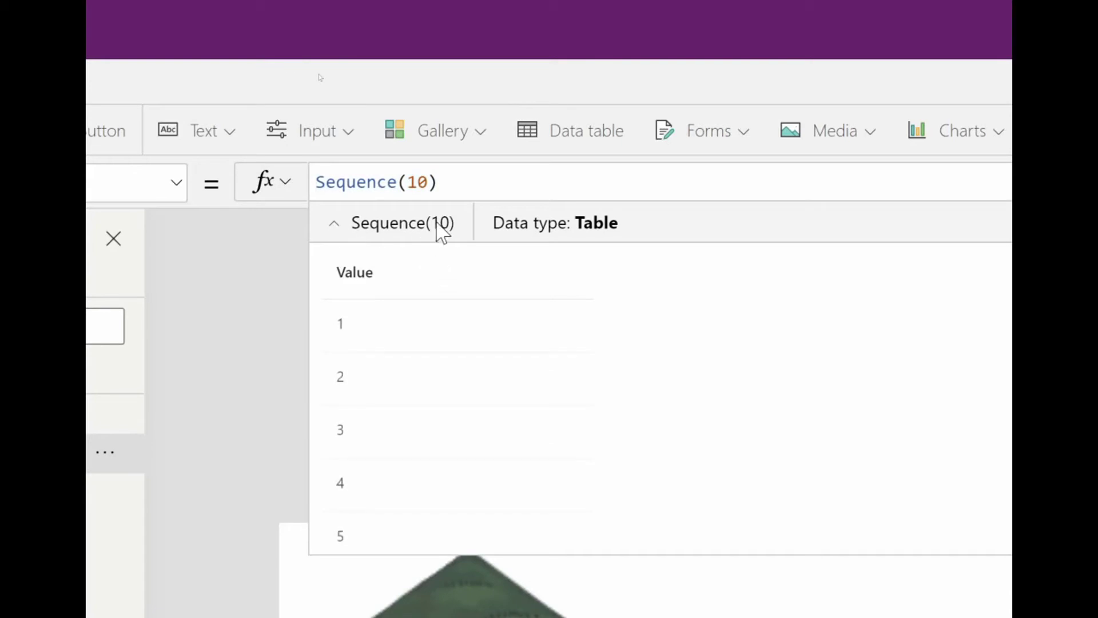
pyautogui.scroll(-3)
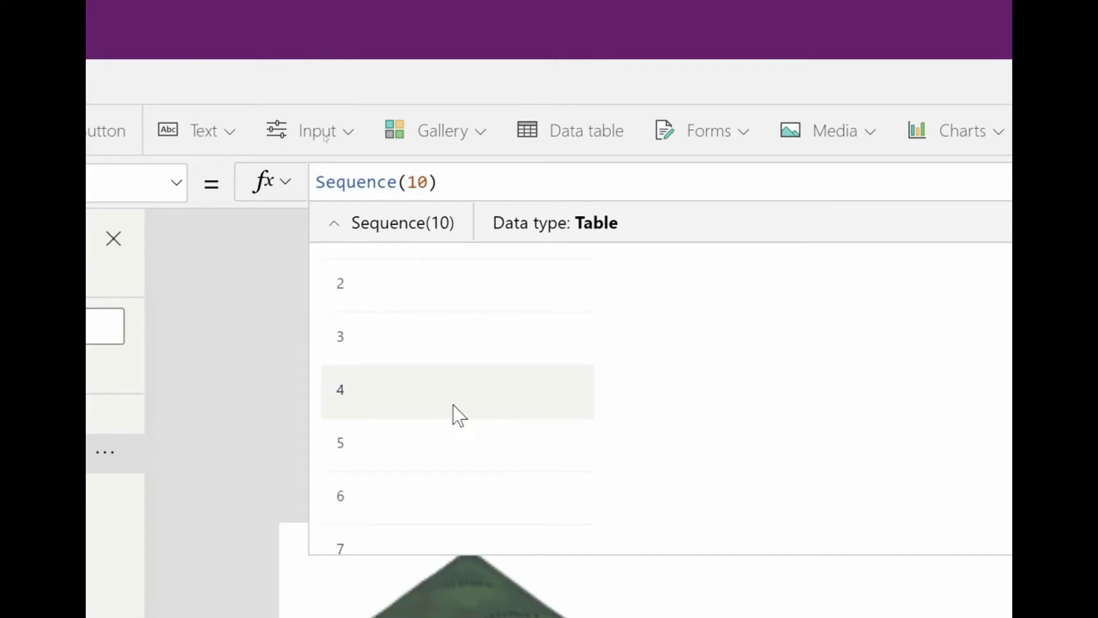
pyautogui.scroll(-3)
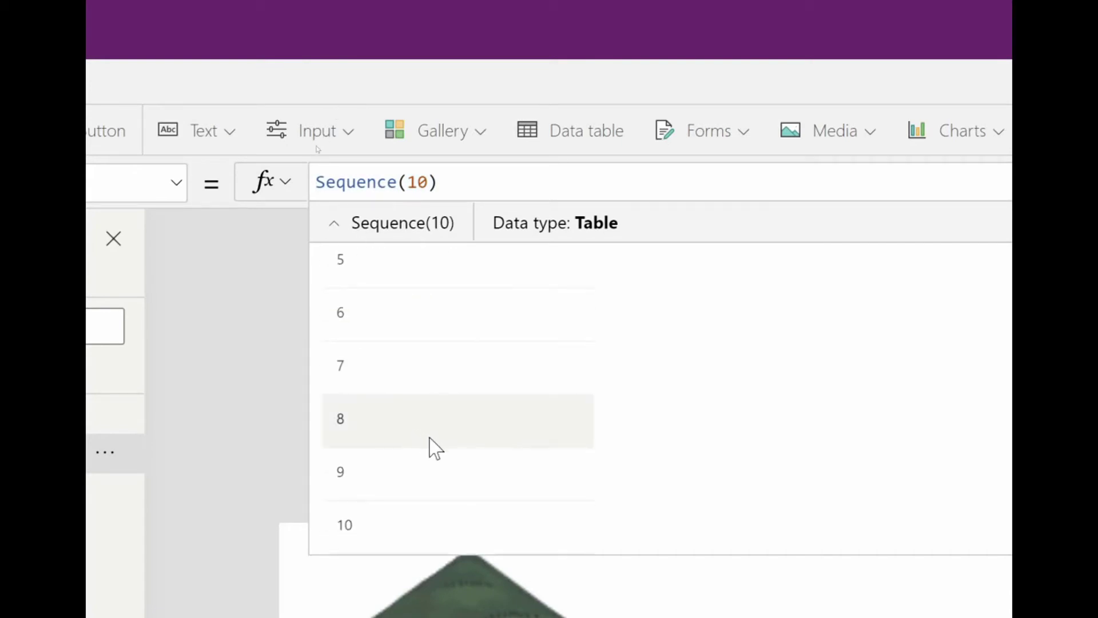
pyautogui.moveTo(438, 401)
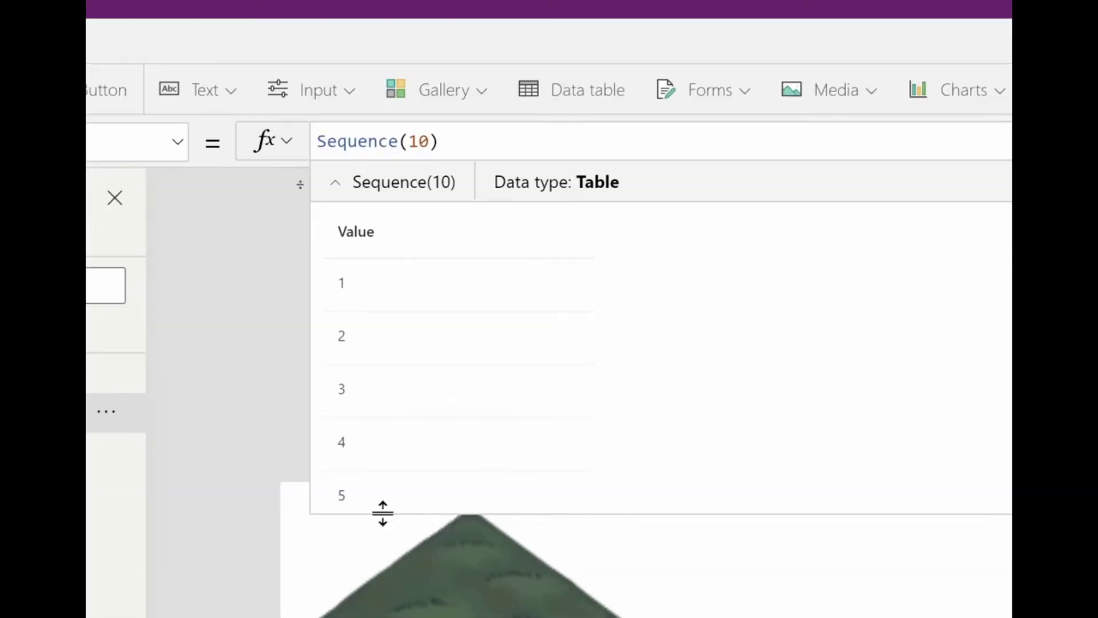
# Wrap the formula as RenameColumns(Sequence(10),"Value","Y") and begin wrapping it in AddColumns
pyautogui.click(378, 141)
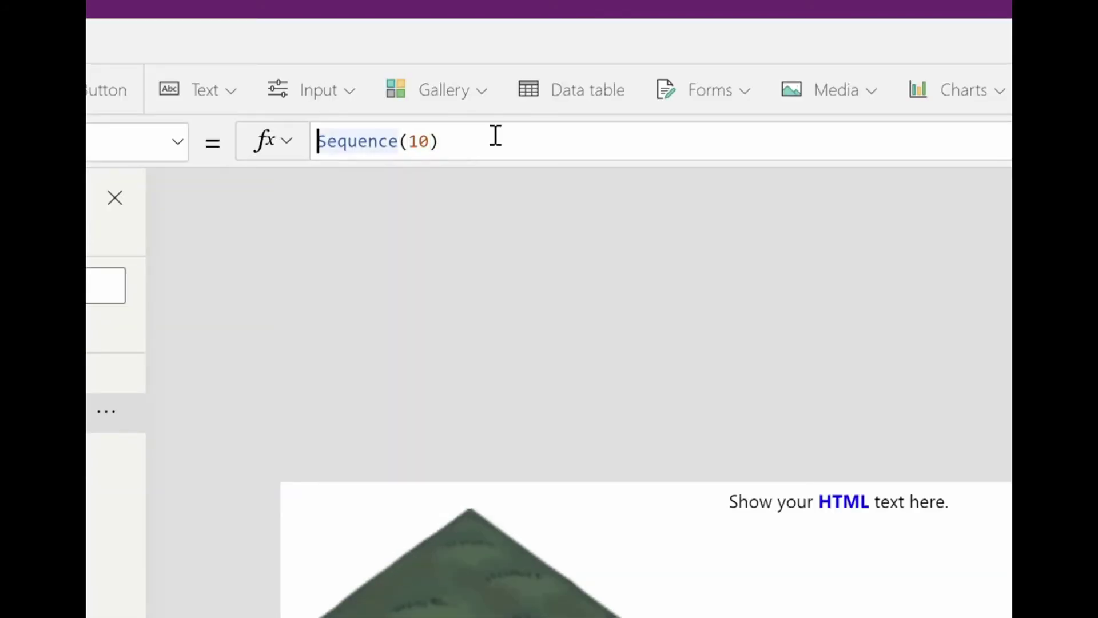
pyautogui.write('RenameColumns(')
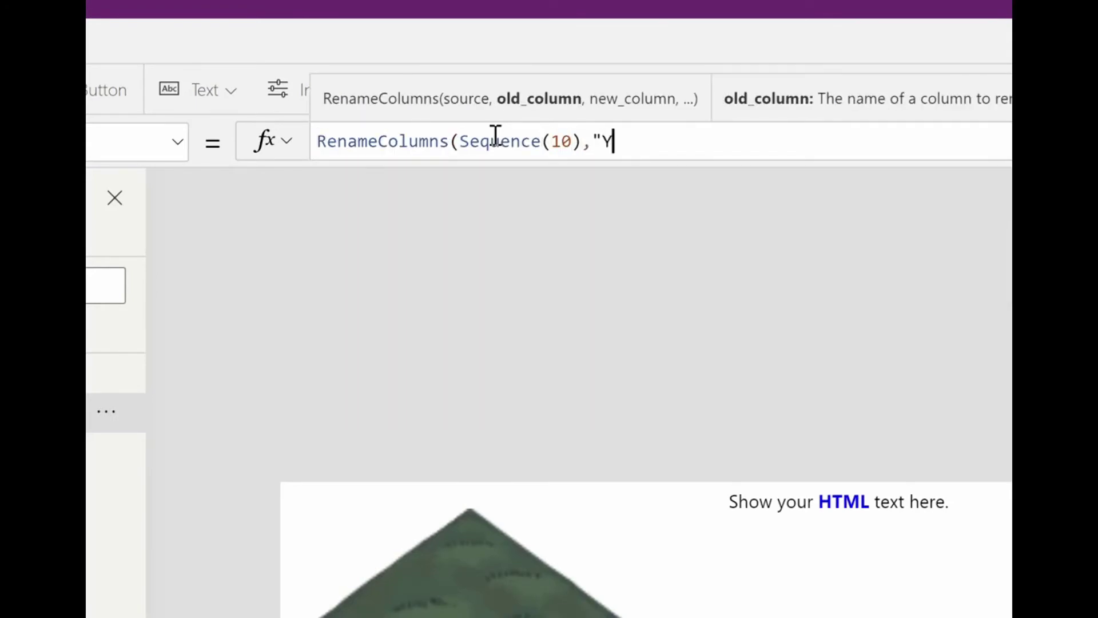
pyautogui.write('",')
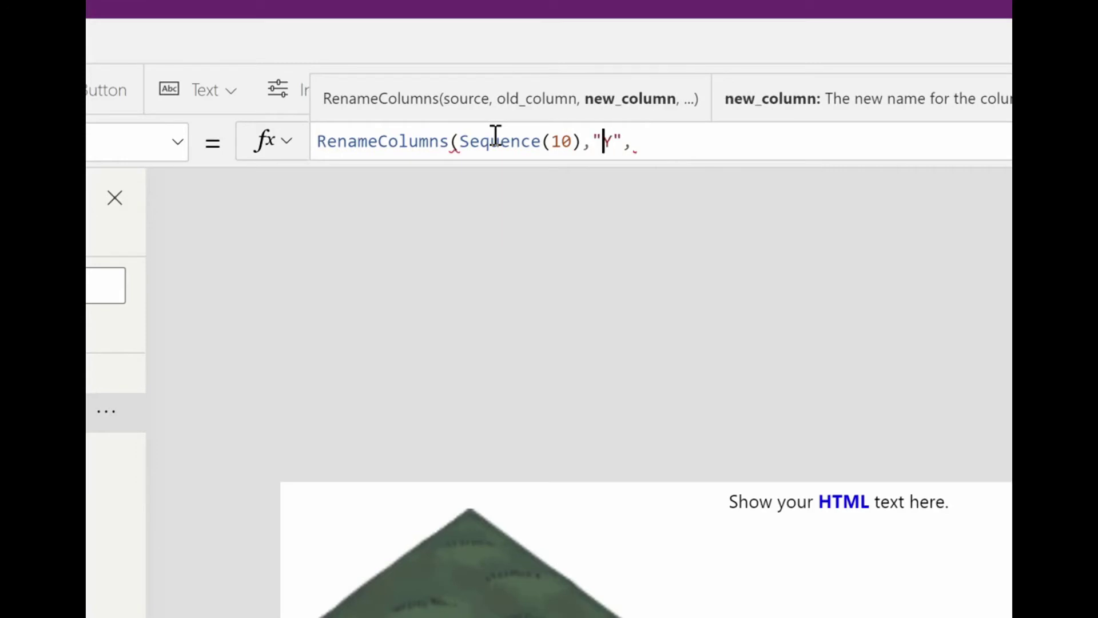
pyautogui.write('Y')
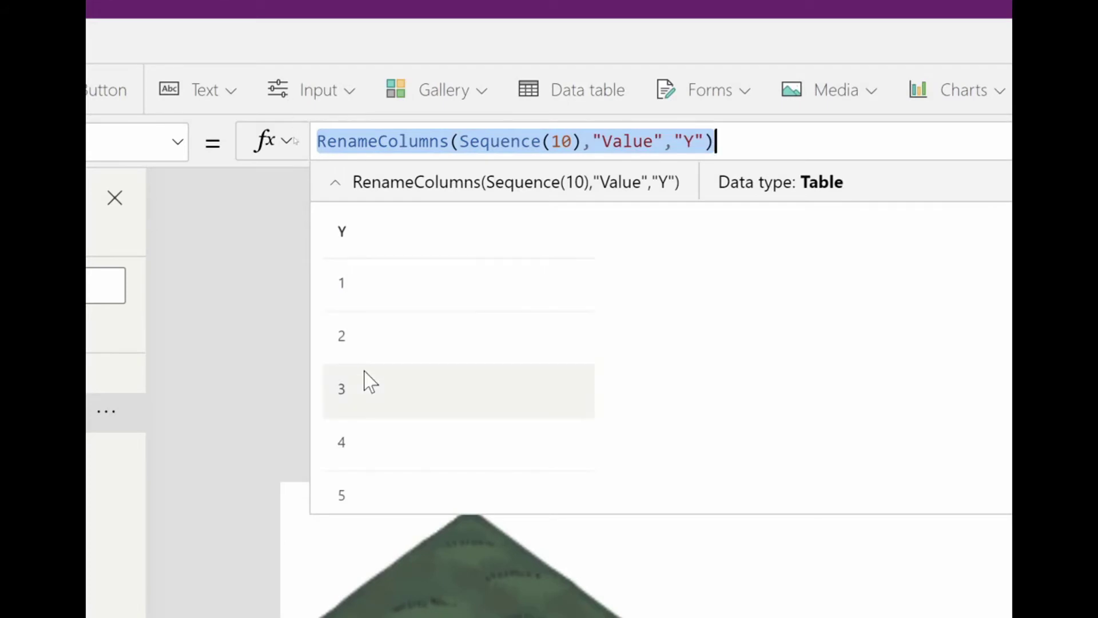
pyautogui.scroll(-3)
pyautogui.write('AddColumns(')
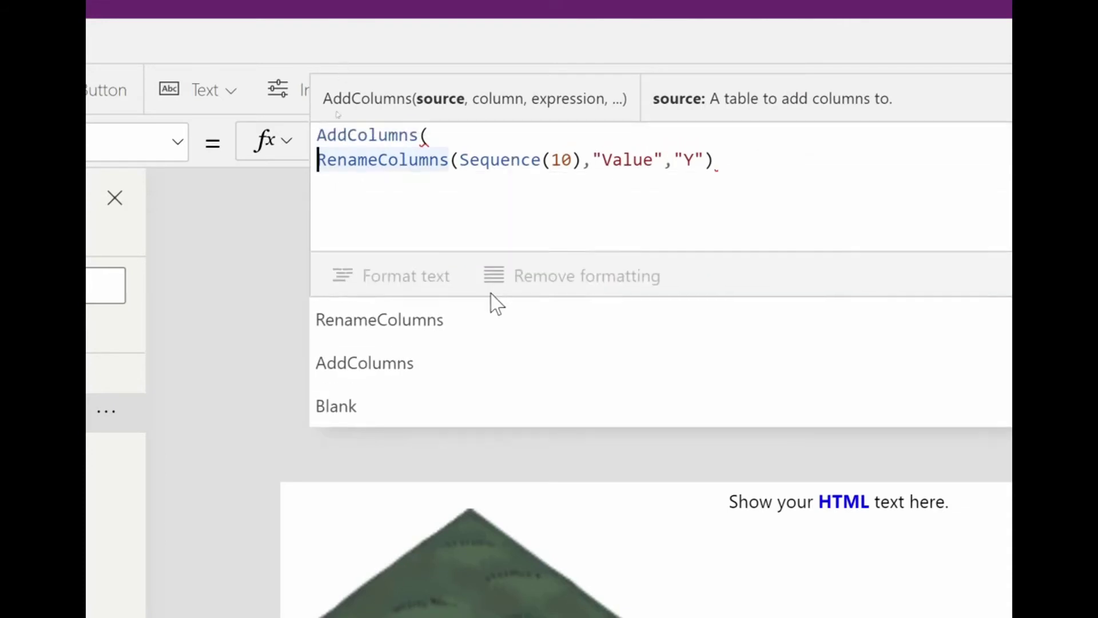
# Tidy the formula and add a tableX column containing Sequence(10) via AddColumns
pyautogui.click(816, 191)
pyautogui.write('"tab')
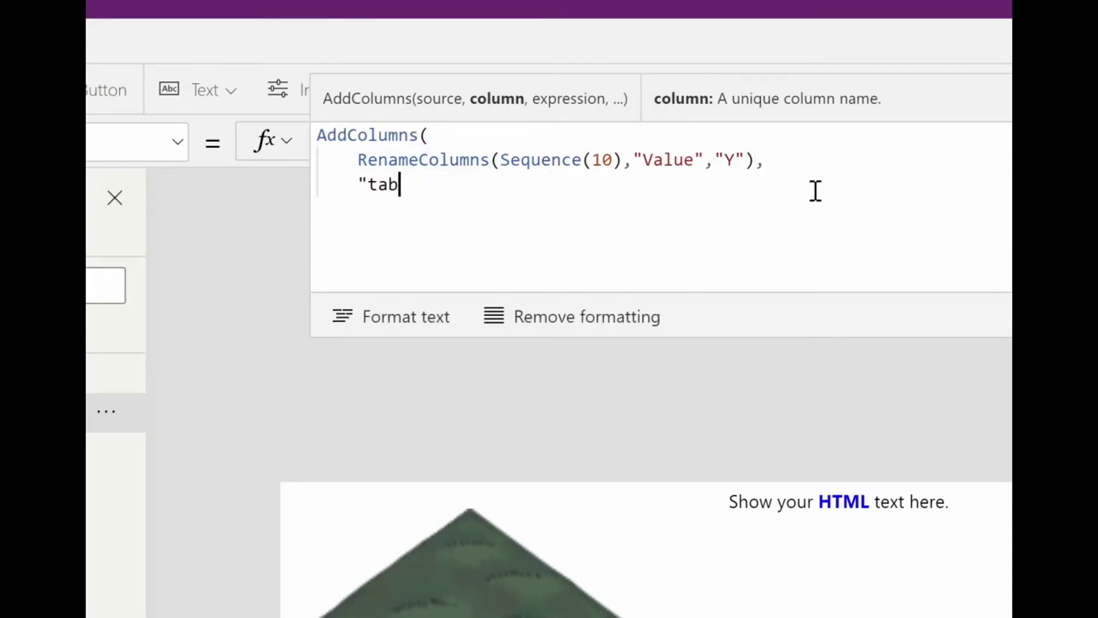
pyautogui.write('leX",')
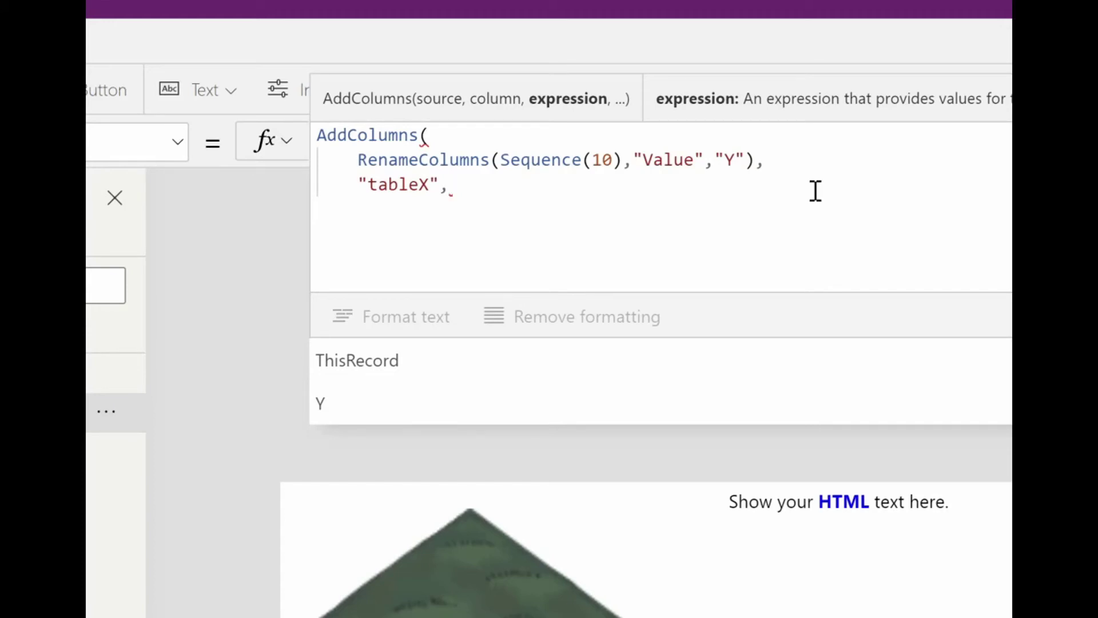
pyautogui.write('Sequence(')
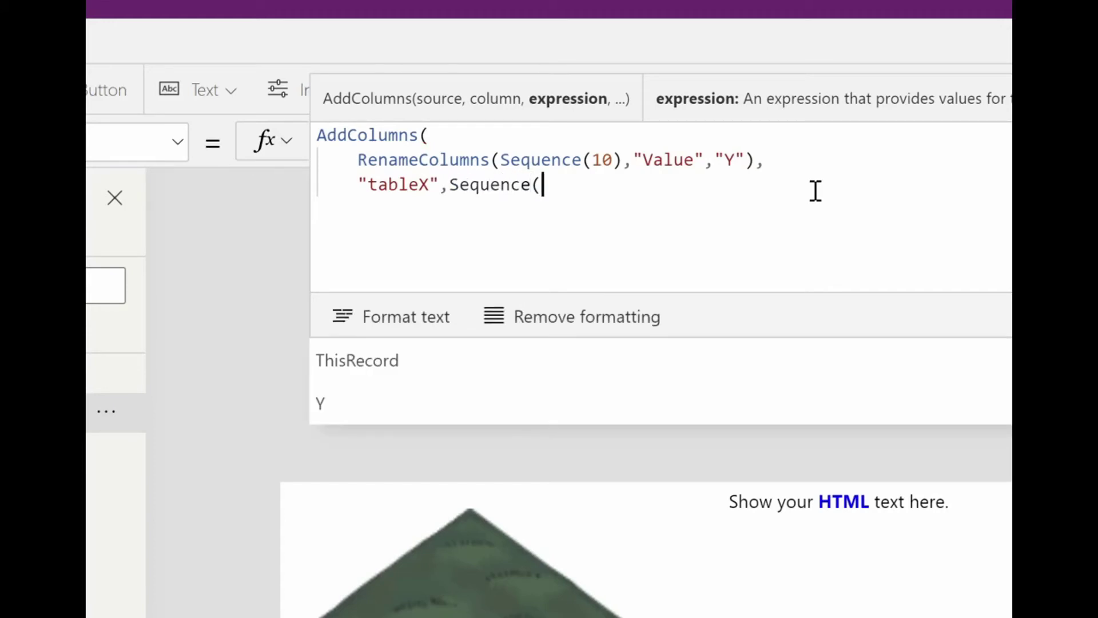
pyautogui.write('1)')
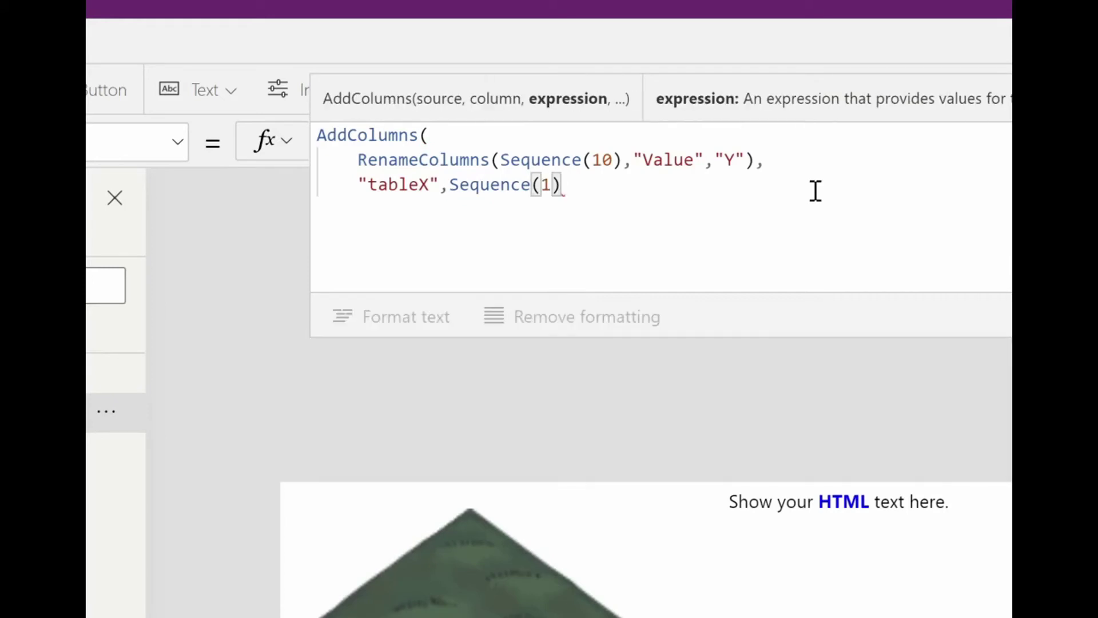
pyautogui.write('0')
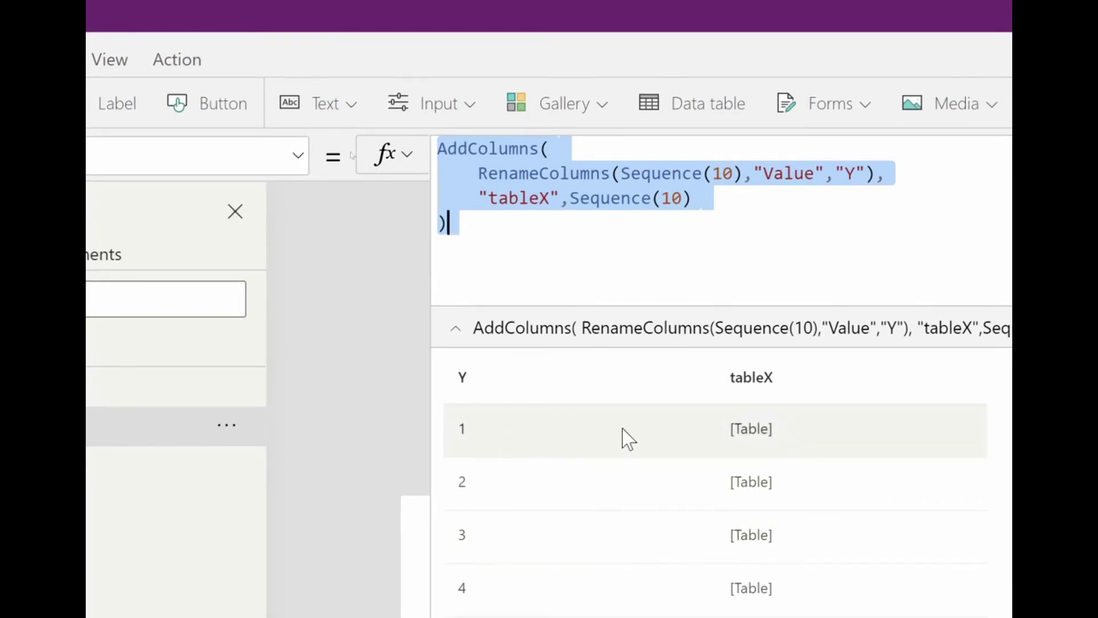
pyautogui.moveTo(773, 438)
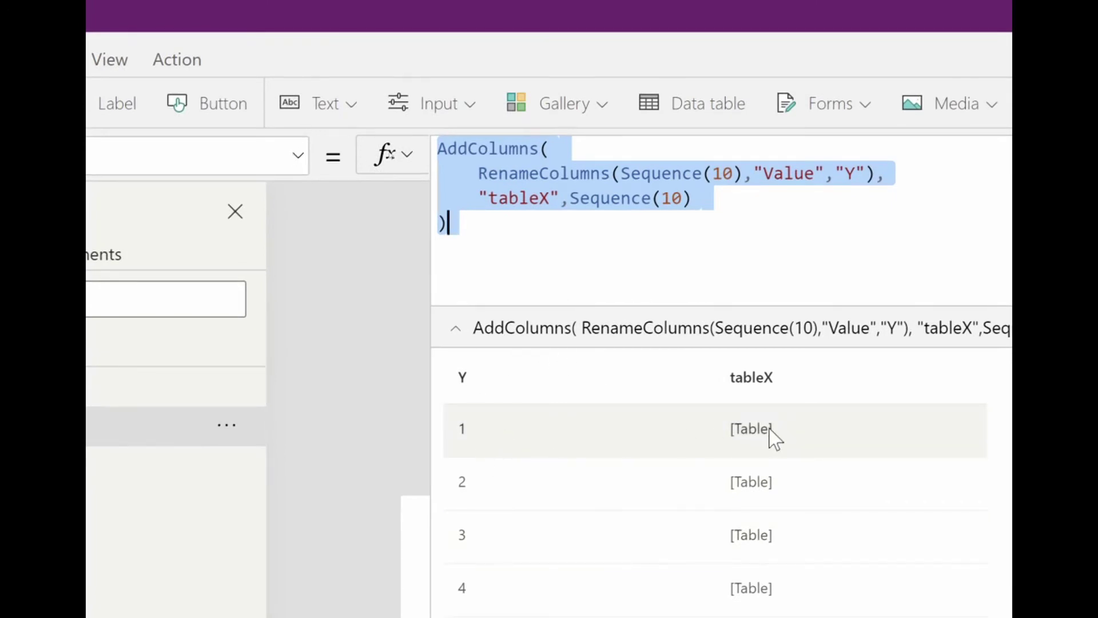
# Wrap the inner sequence as RenameColumns(Sequence(10),"Value","X")
pyautogui.click(571, 198)
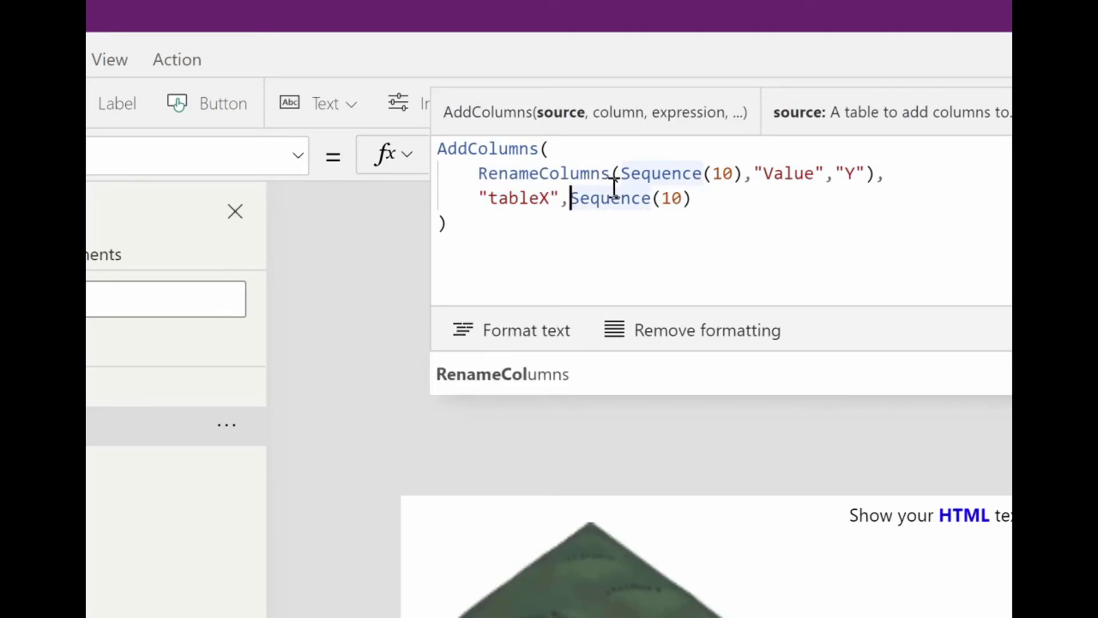
pyautogui.write('RenameColumns(')
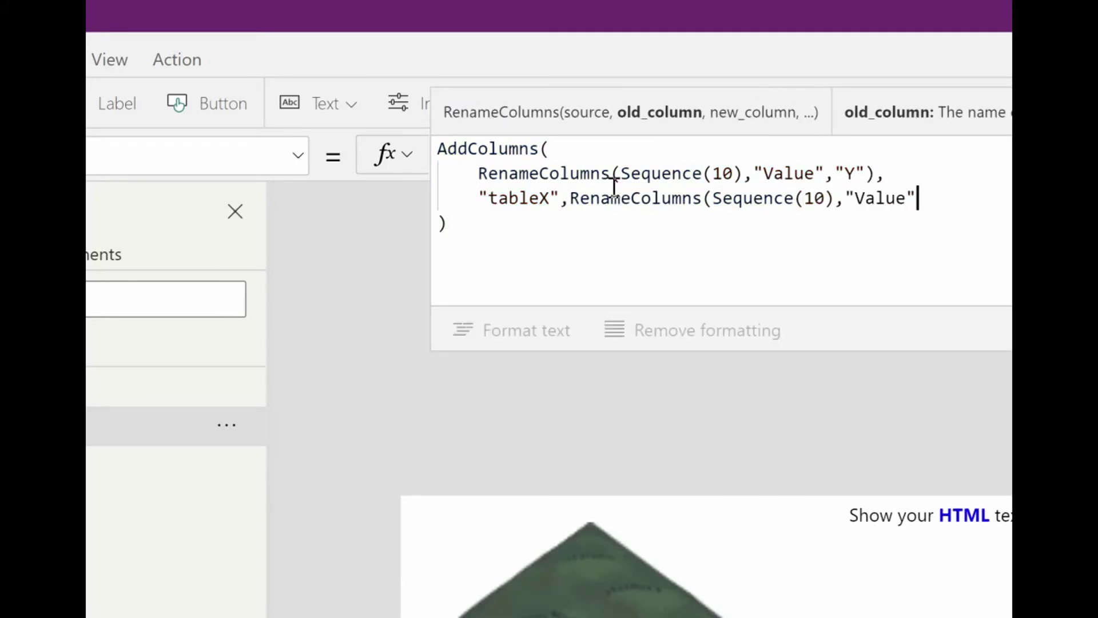
pyautogui.write(',')
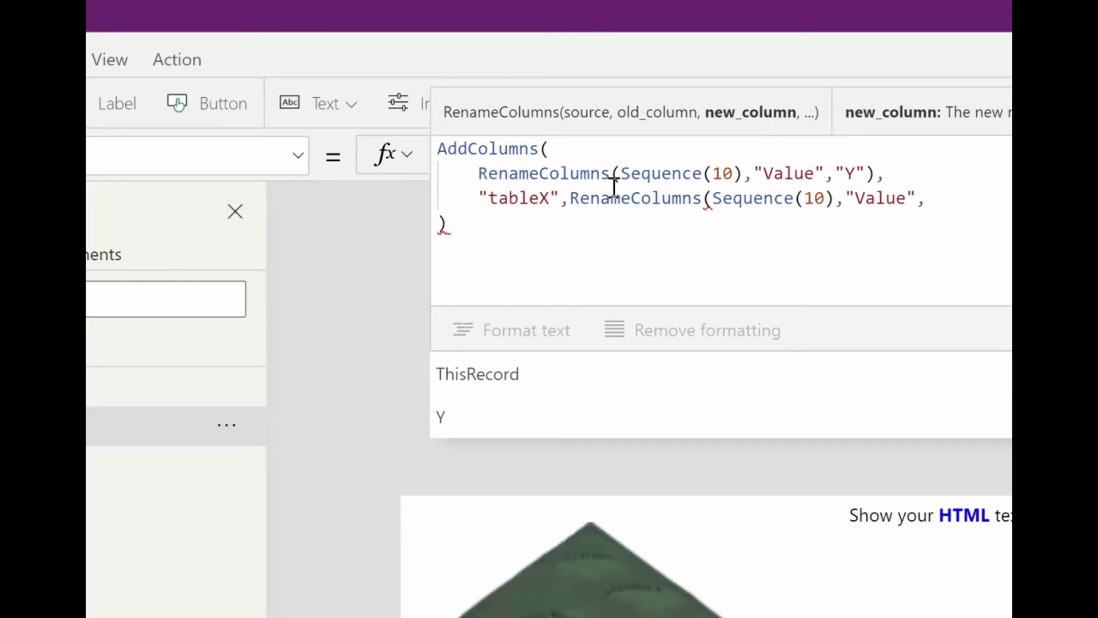
pyautogui.write('"X")')
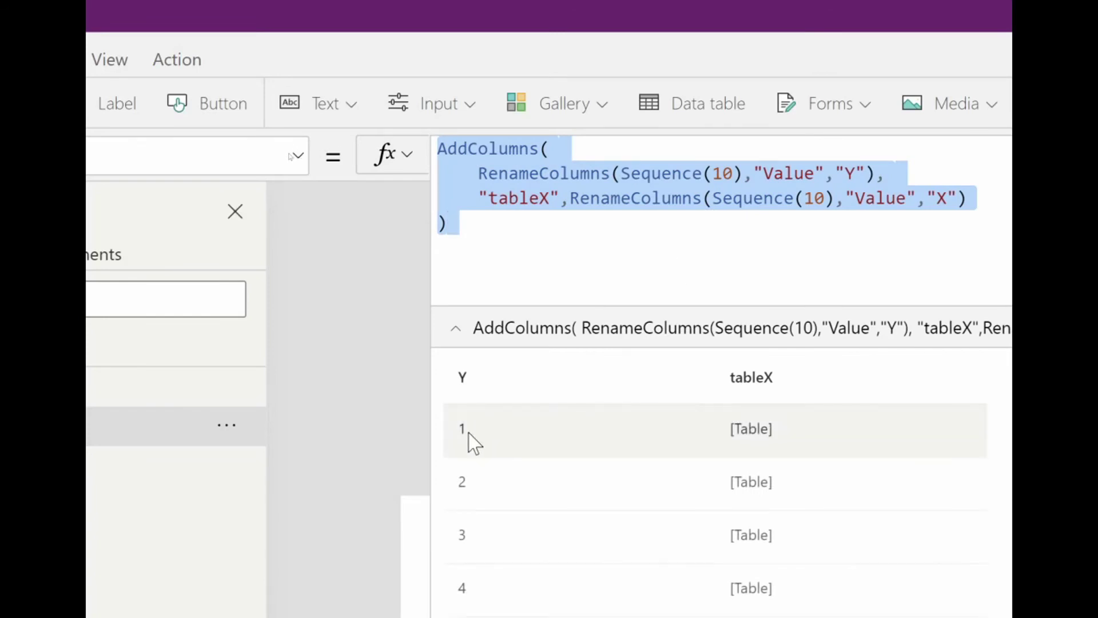
pyautogui.moveTo(771, 433)
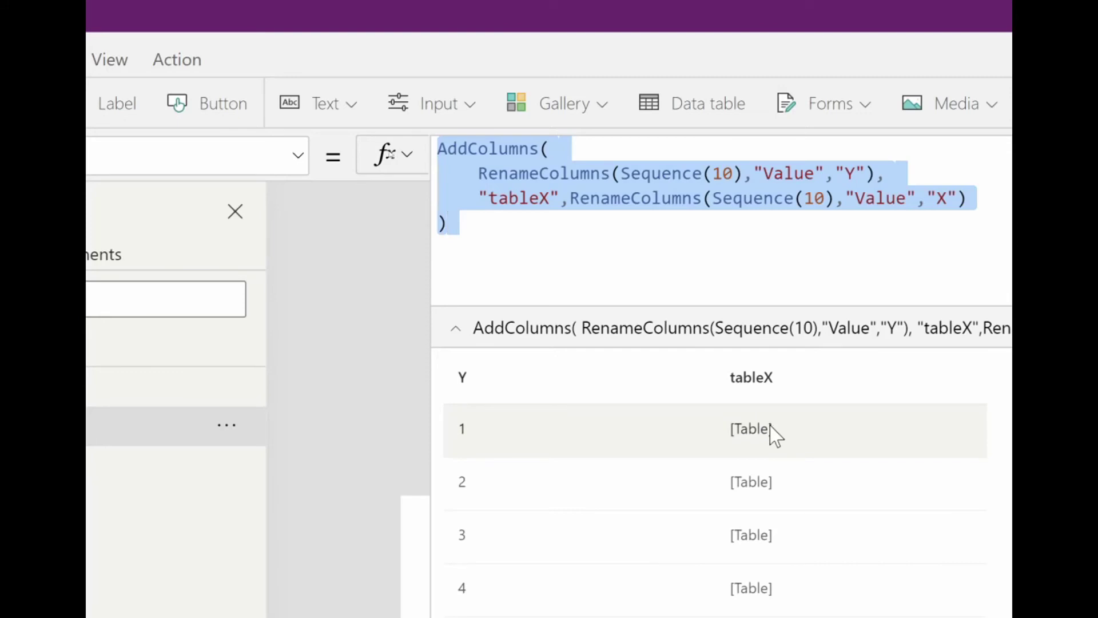
pyautogui.moveTo(773, 439)
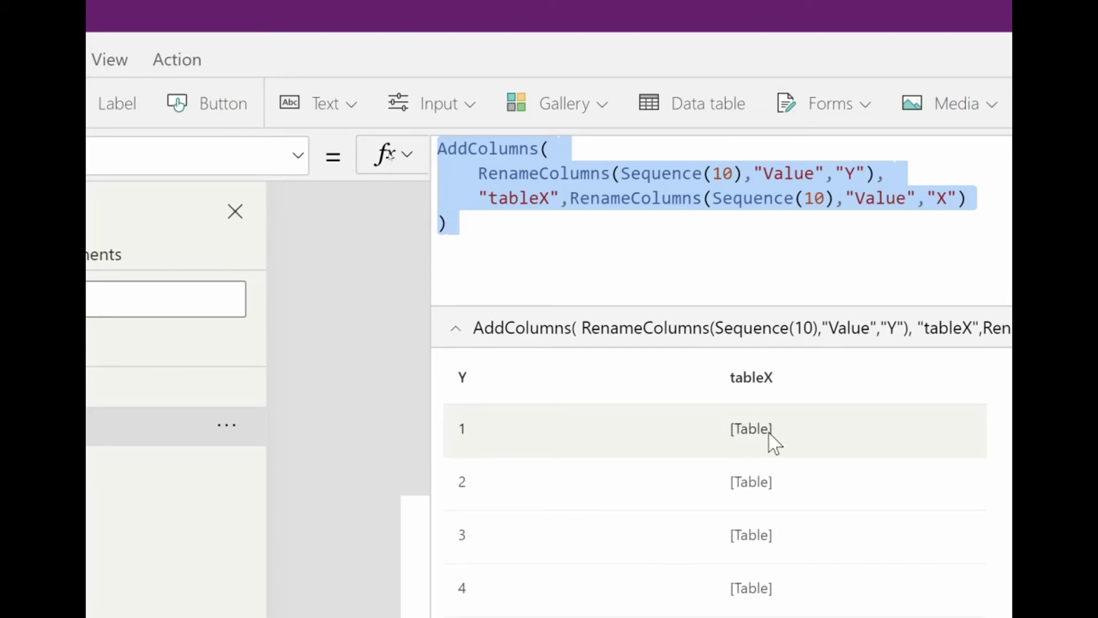
pyautogui.click(577, 265)
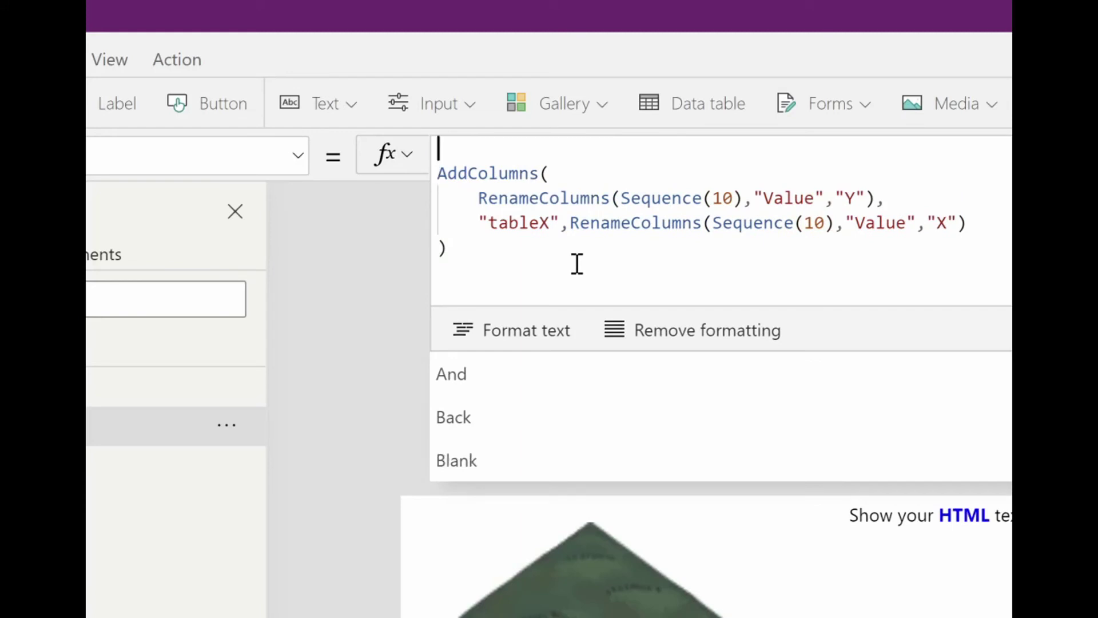
# Wrap the formula in Ungroup on "tableX" and scroll through the flat X/Y preview
pyautogui.write('Un')
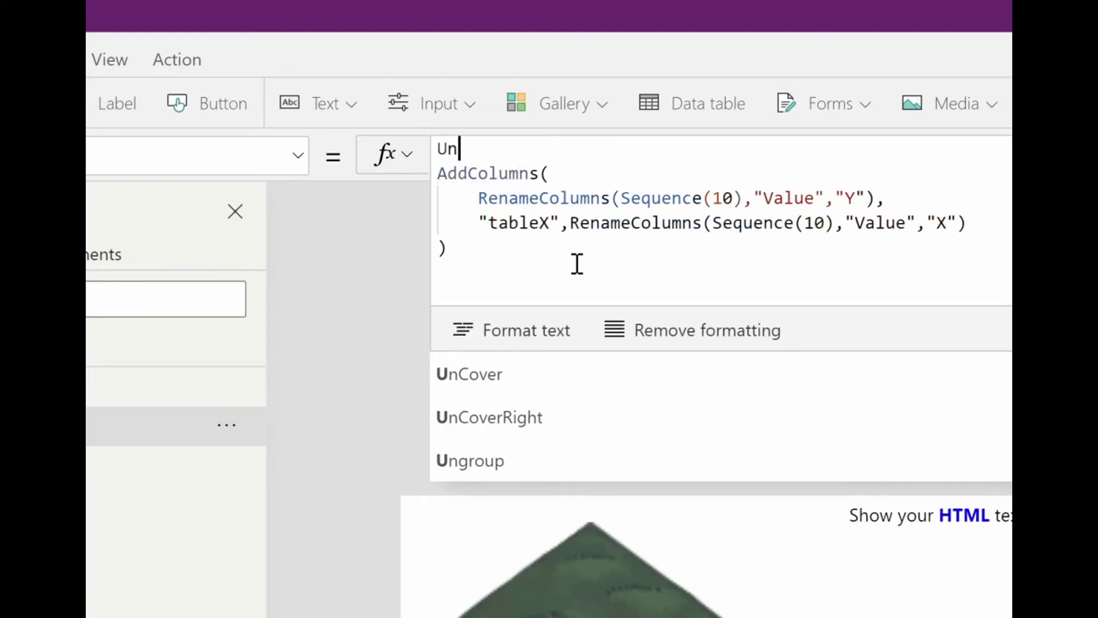
pyautogui.click(470, 460)
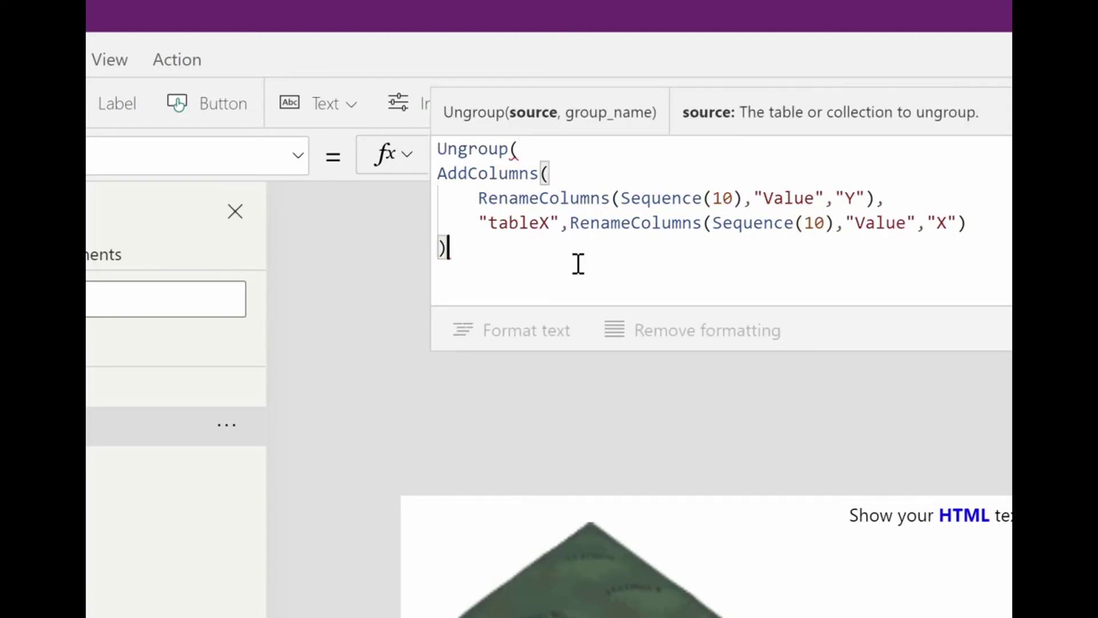
pyautogui.write(',')
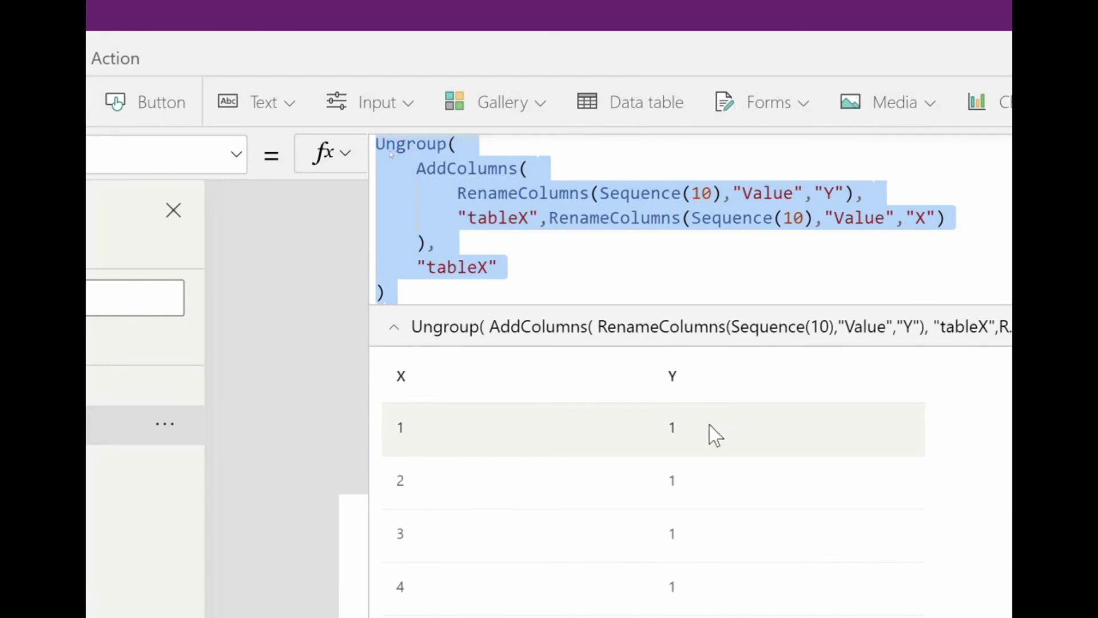
pyautogui.scroll(-3)
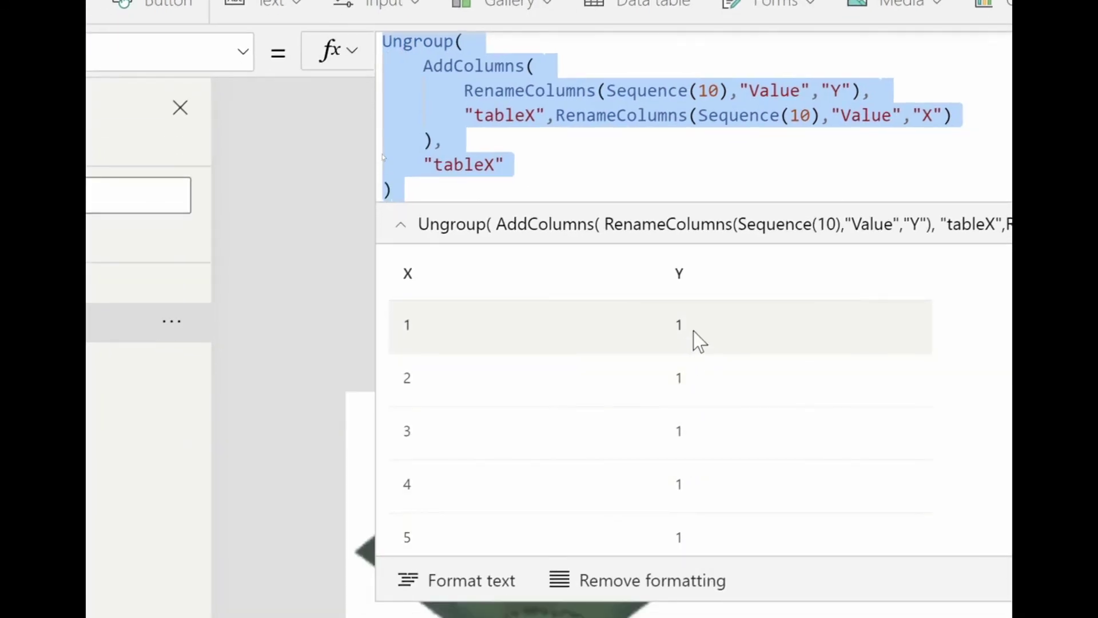
pyautogui.moveTo(421, 343)
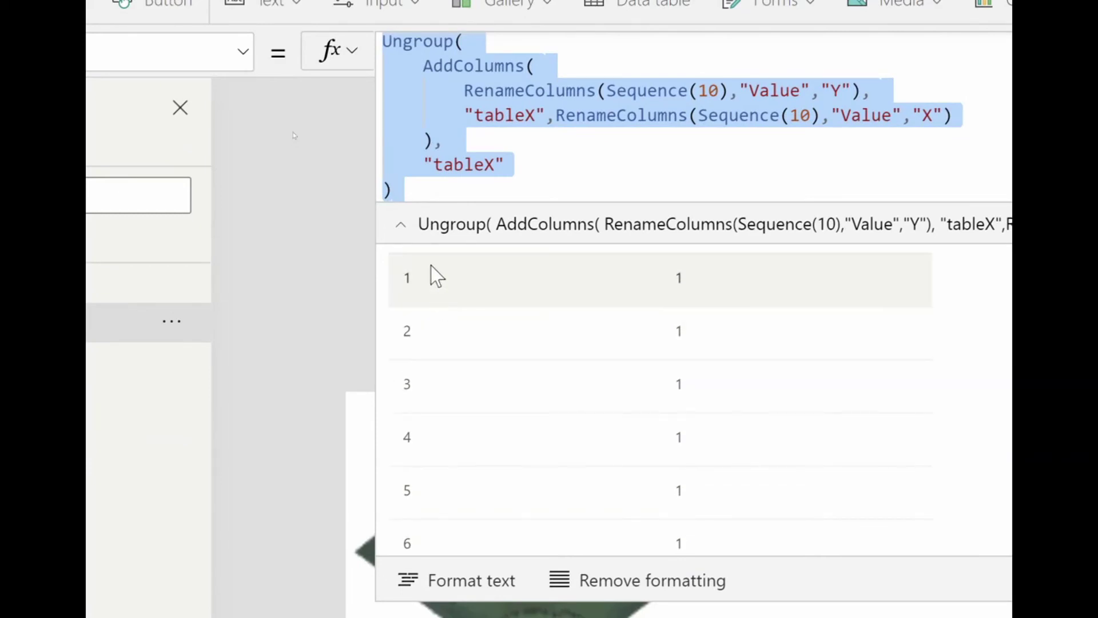
pyautogui.moveTo(660, 354)
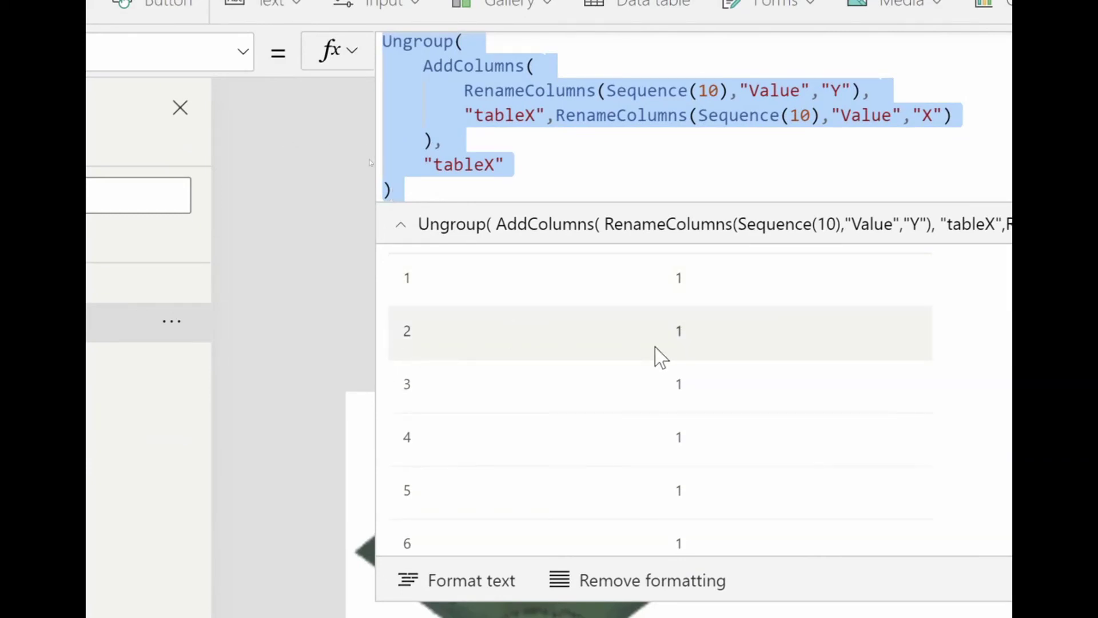
pyautogui.moveTo(429, 387)
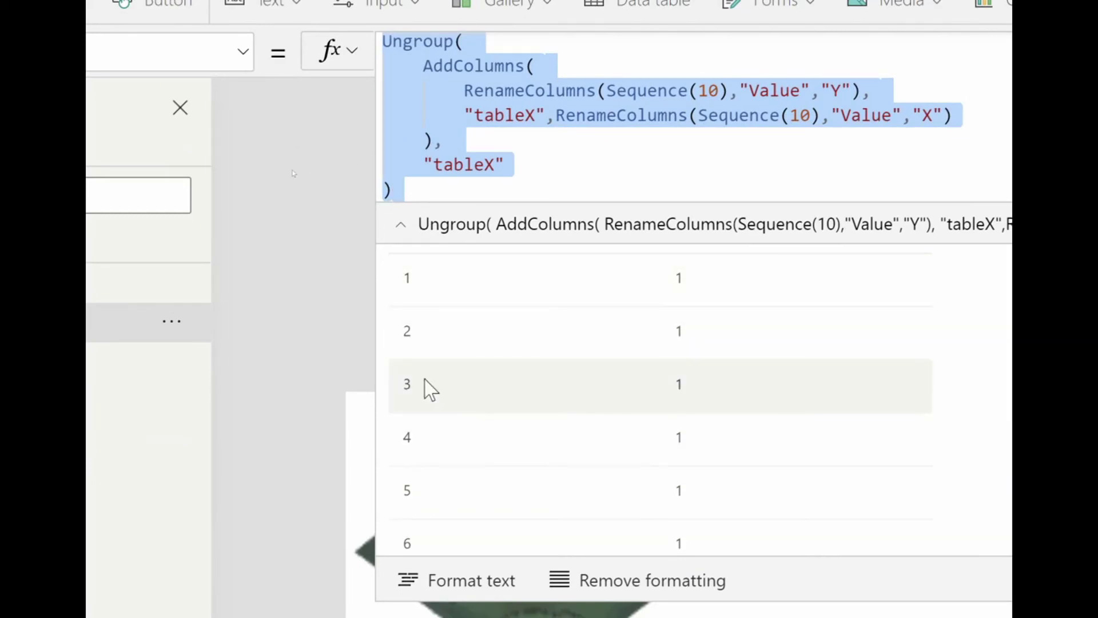
pyautogui.moveTo(693, 439)
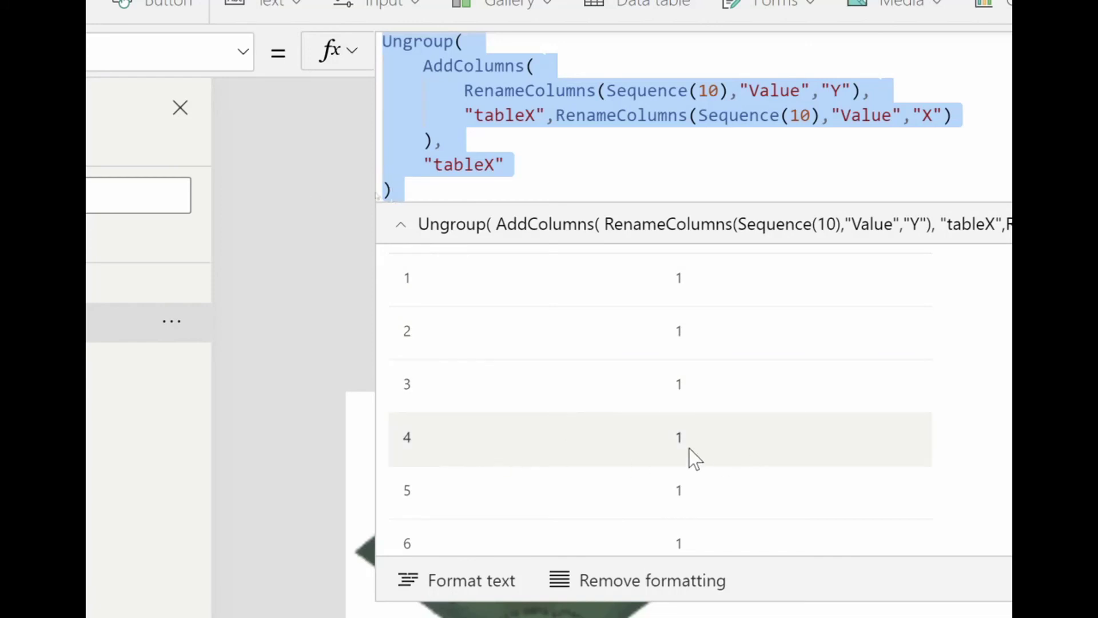
pyautogui.scroll(-3)
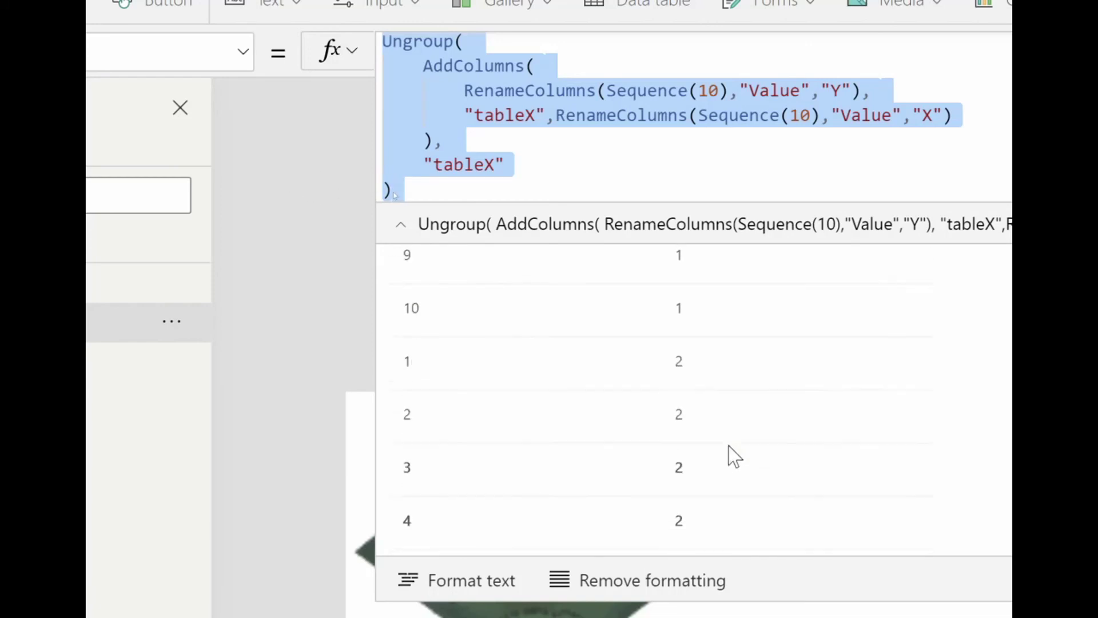
pyautogui.scroll(-3)
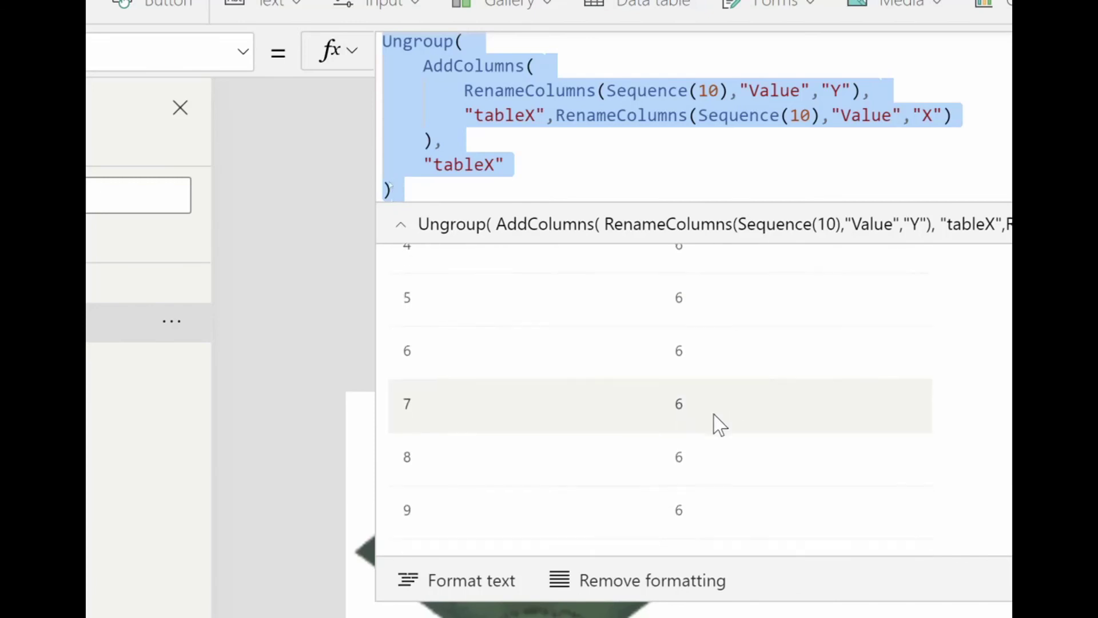
pyautogui.scroll(-3)
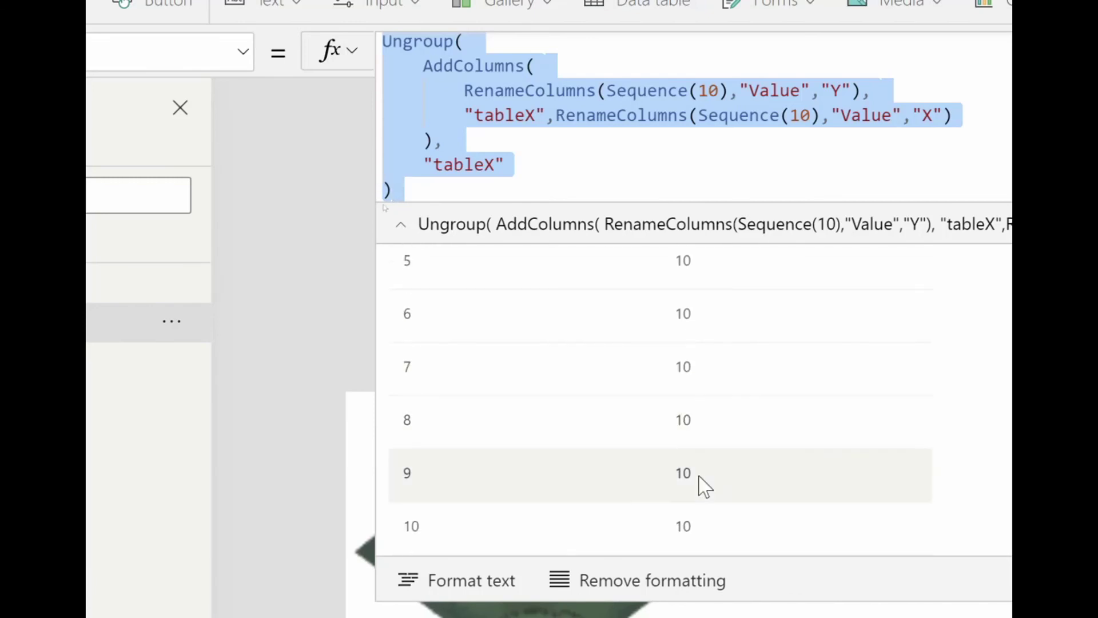